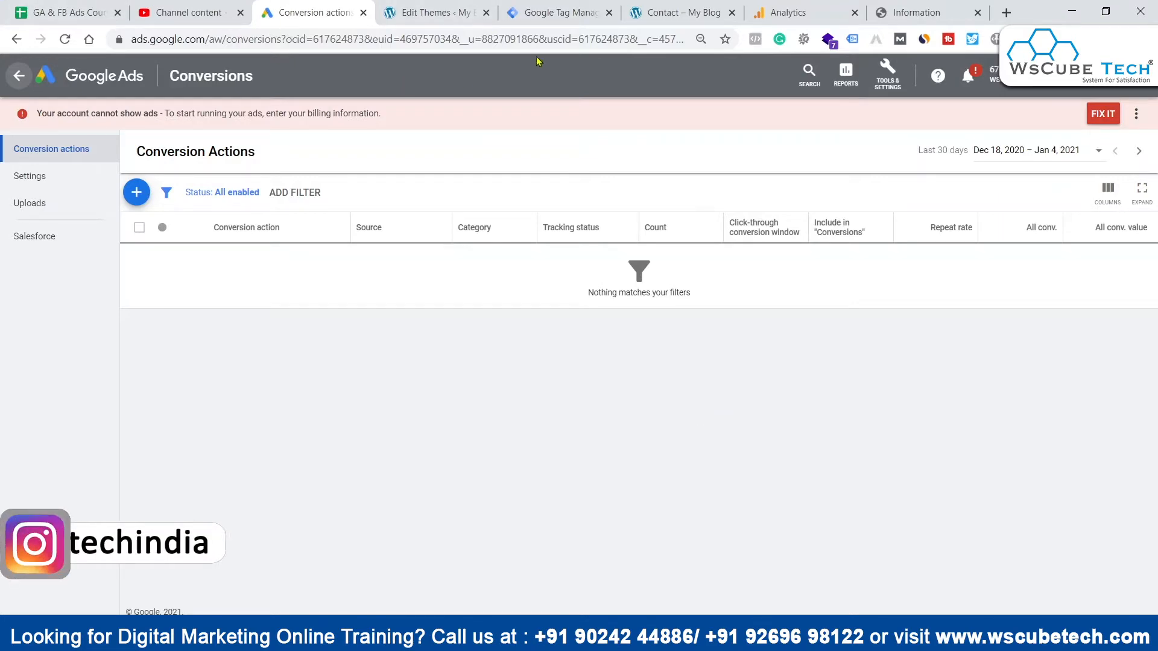
- Check the My Blog site's Contact and Blog pages, then return to Google Analytics
left_click(682, 12)
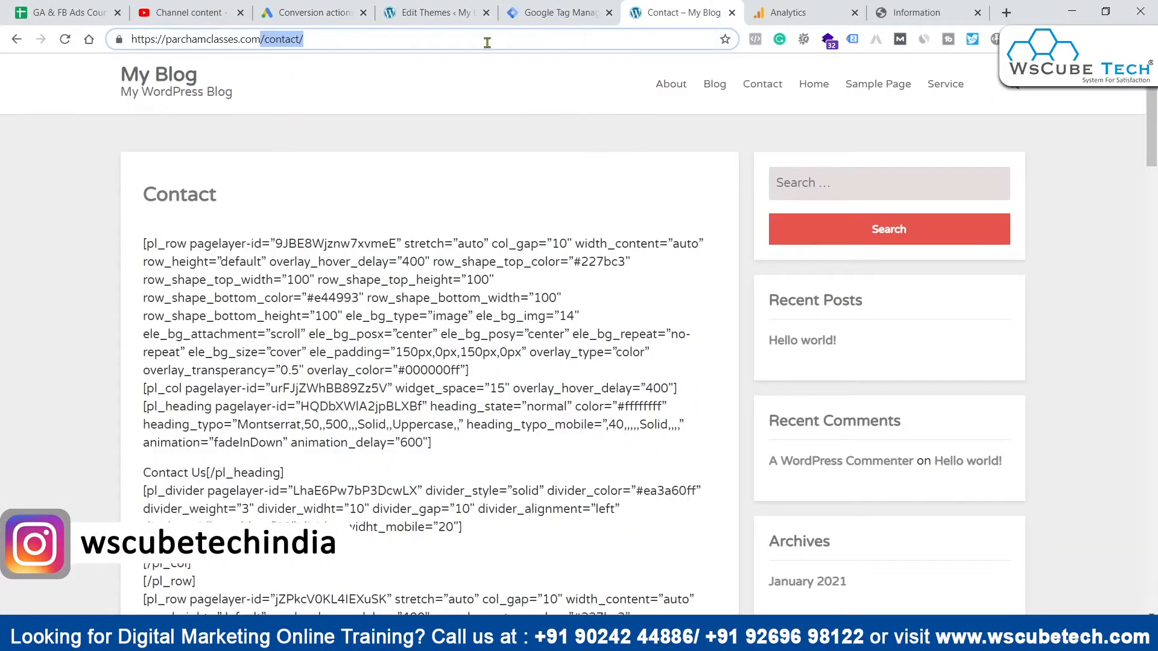
mouse_move(771, 90)
type("blog")
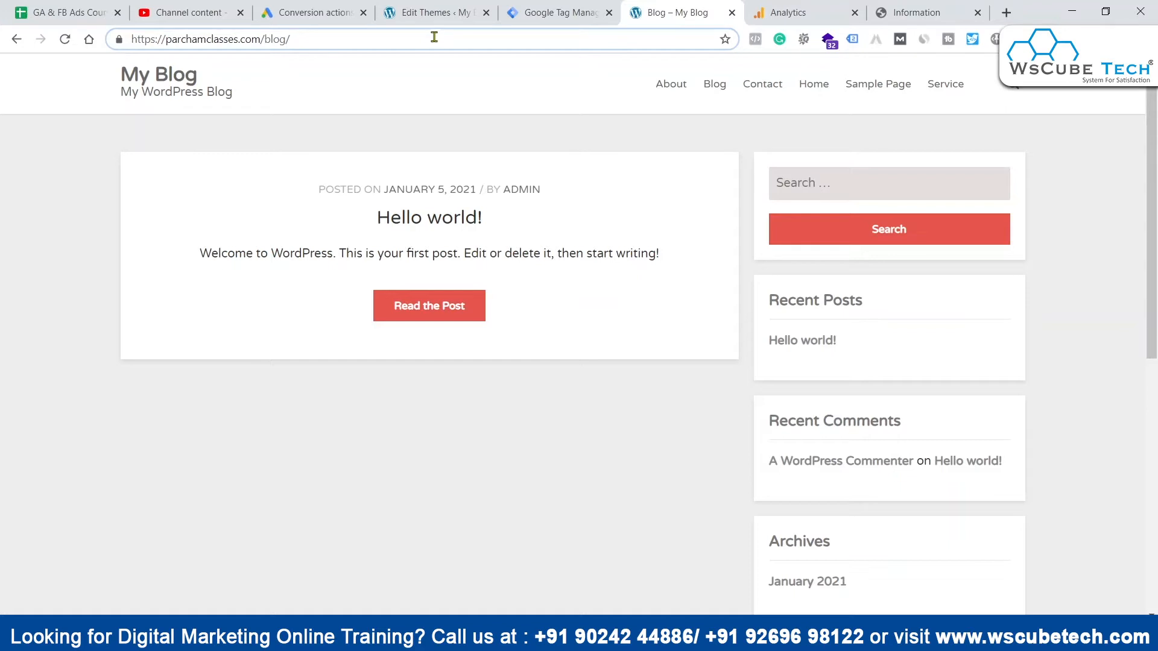
mouse_move(271, 110)
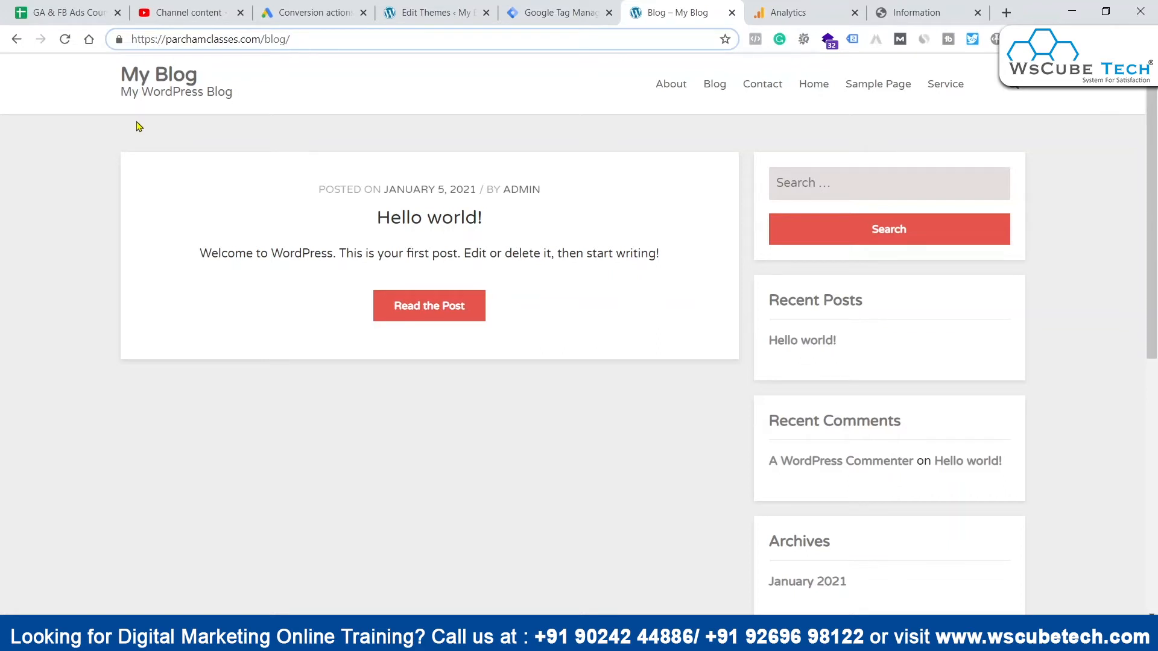
mouse_move(283, 63)
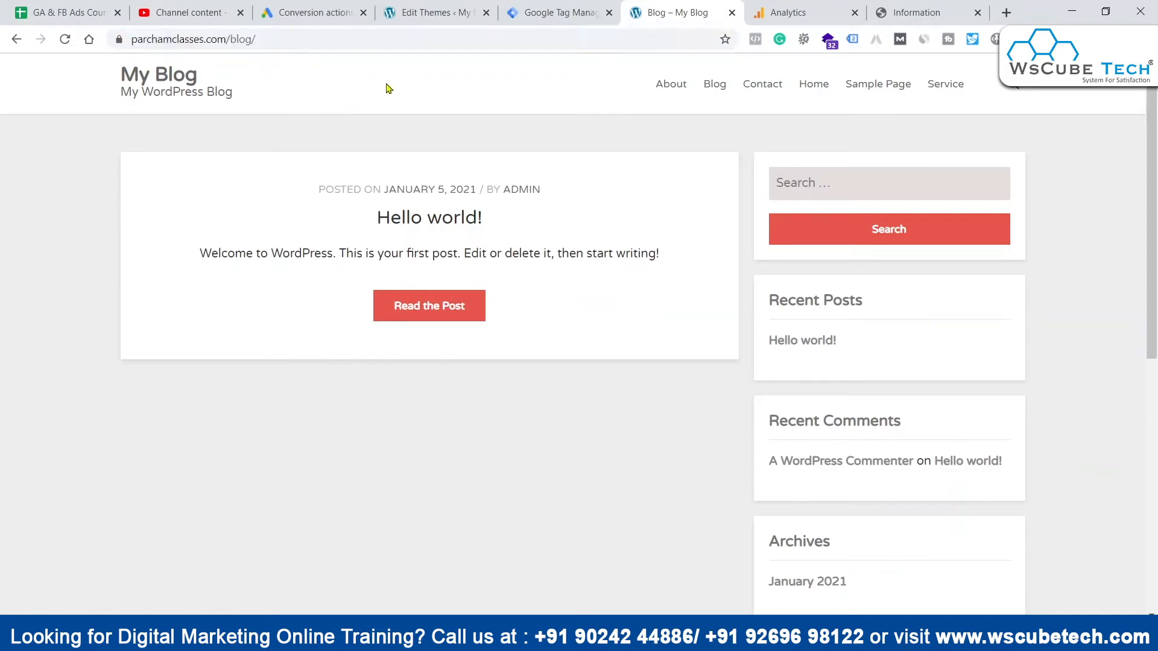
left_click(787, 12)
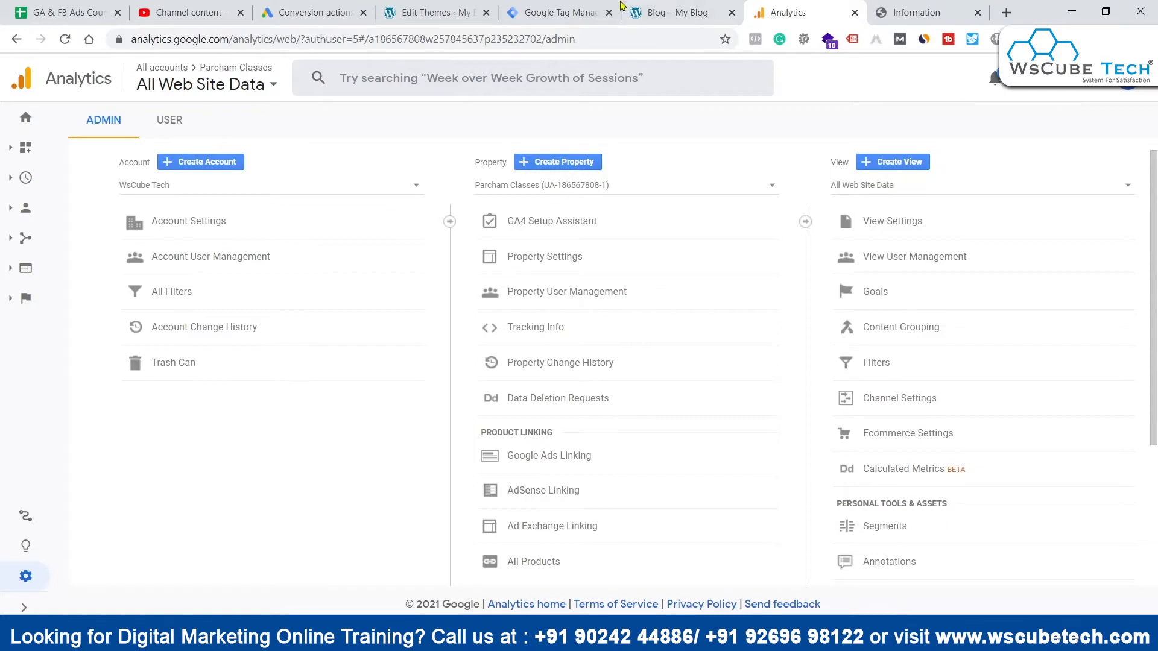
mouse_move(26, 577)
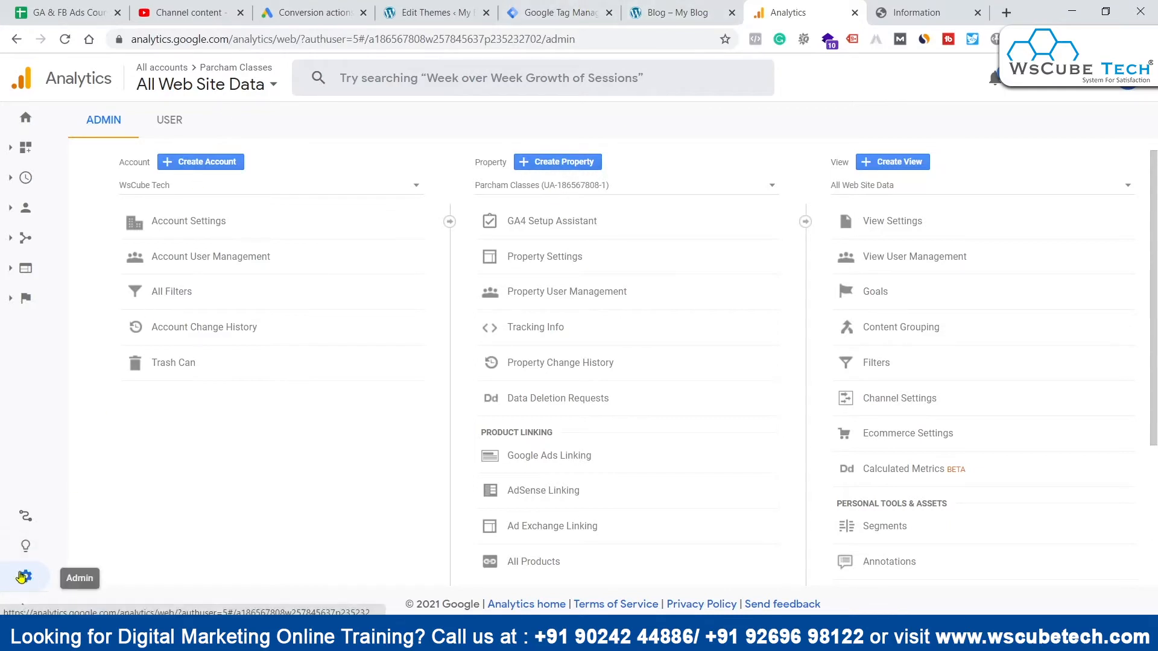
mouse_move(929, 453)
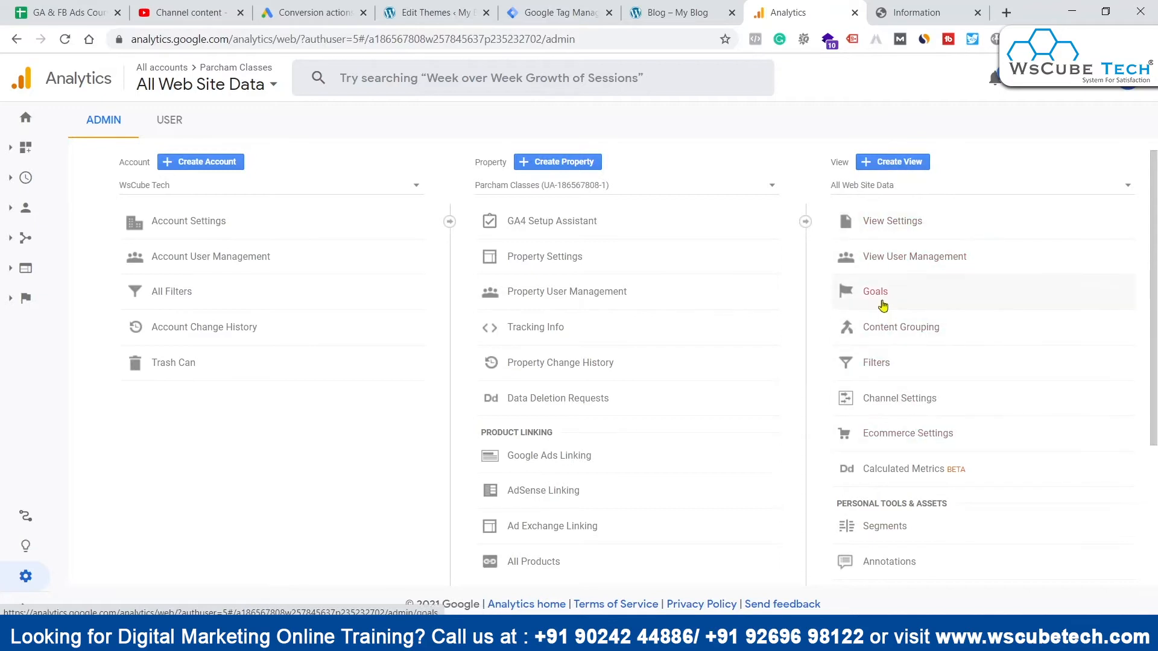
- Start a new goal under Goals for the All Web Site Data view
left_click(876, 291)
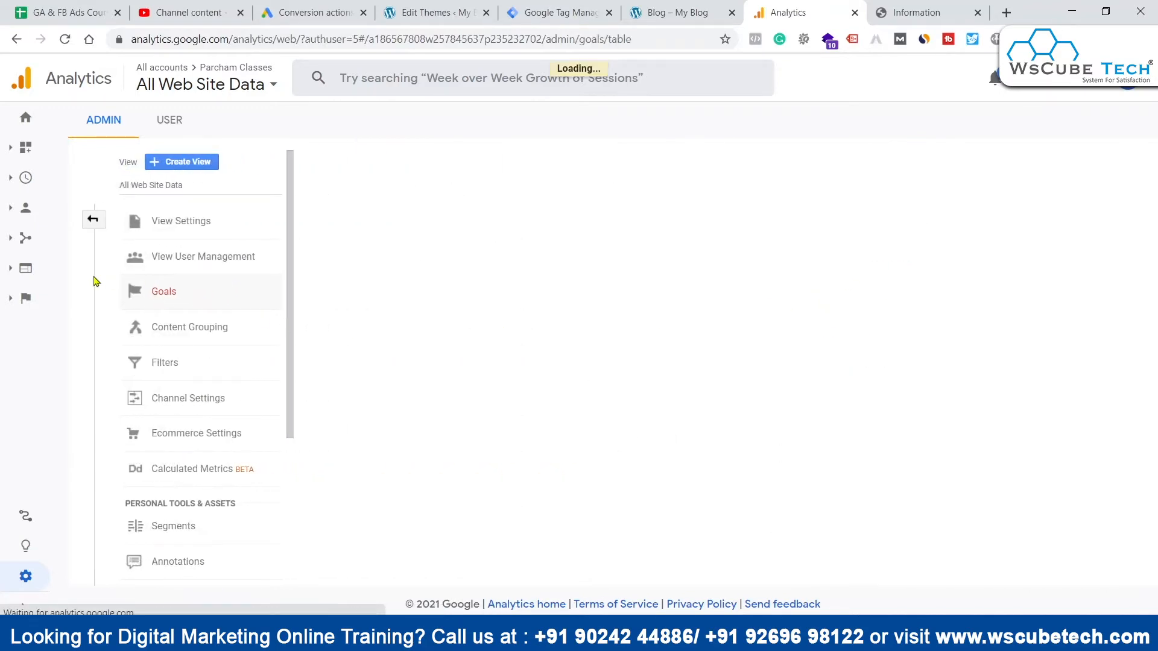
left_click(164, 291)
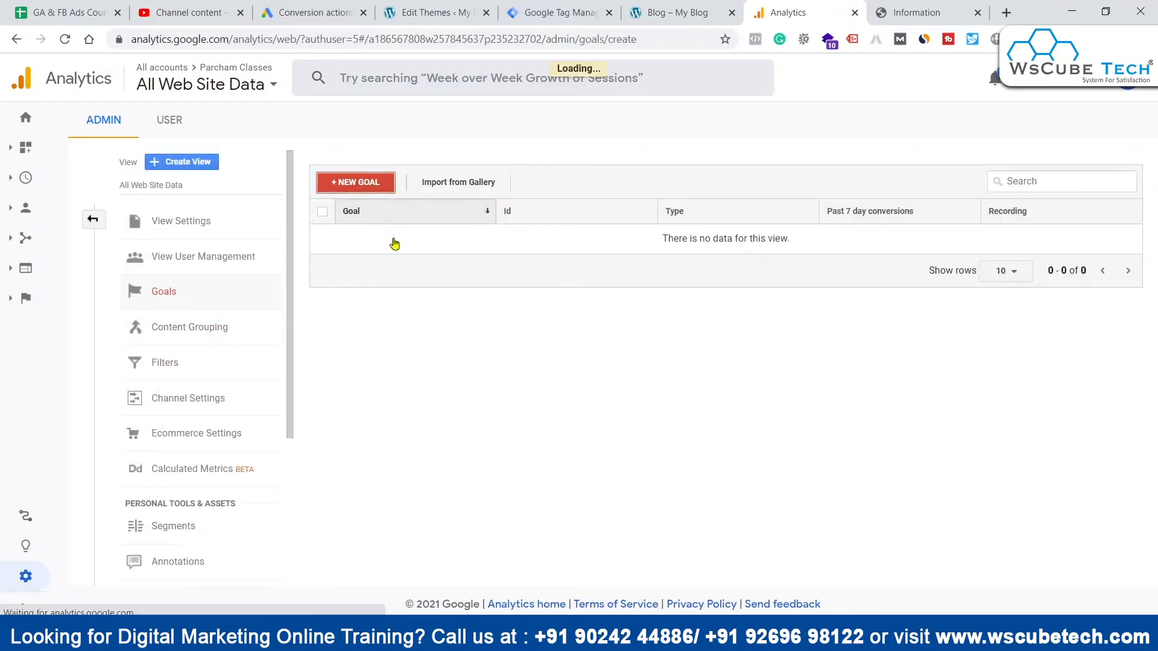
left_click(354, 182)
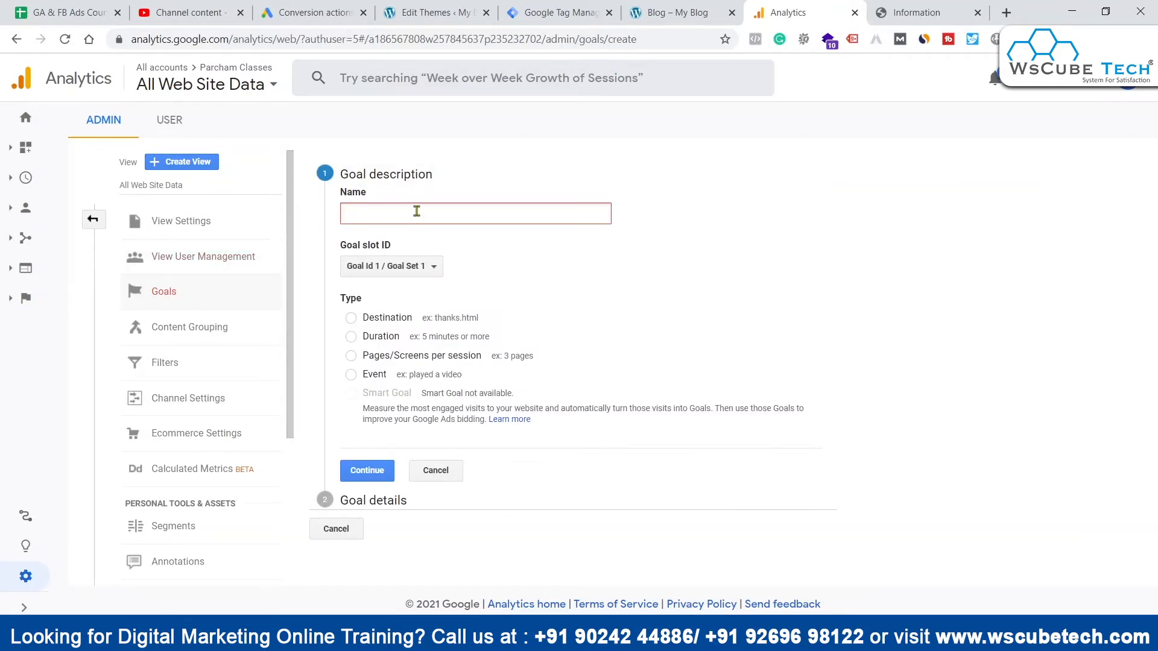
- Name the goal 'Visits - Blog', choose Destination type and continue to goal details
left_click(476, 214)
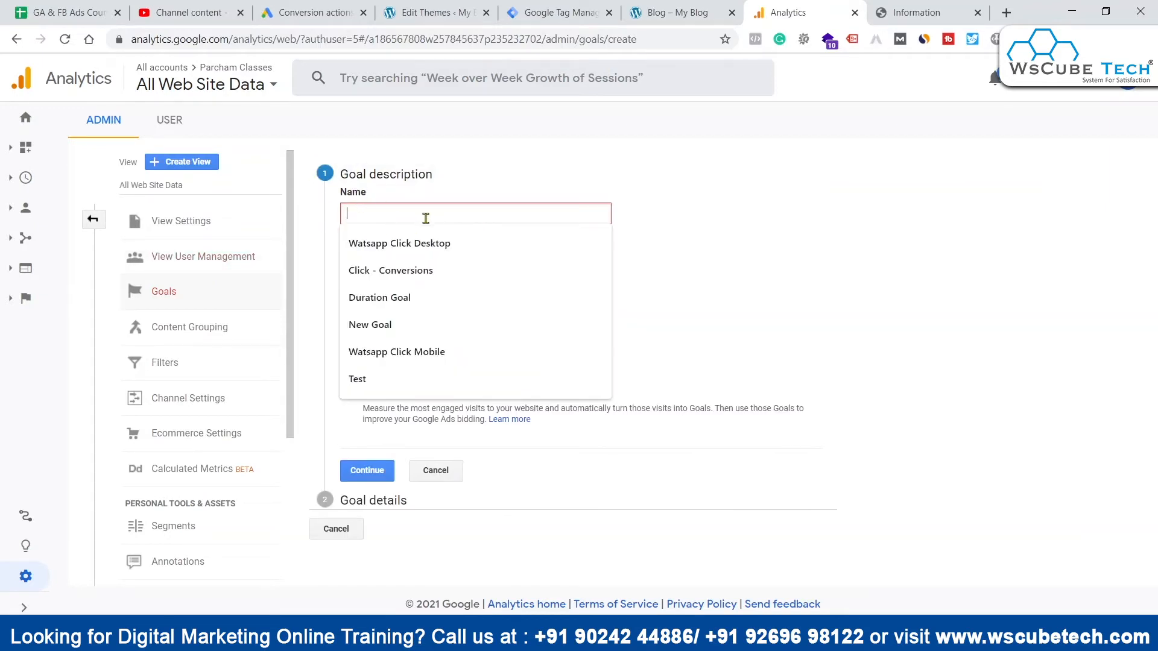
type("Visits")
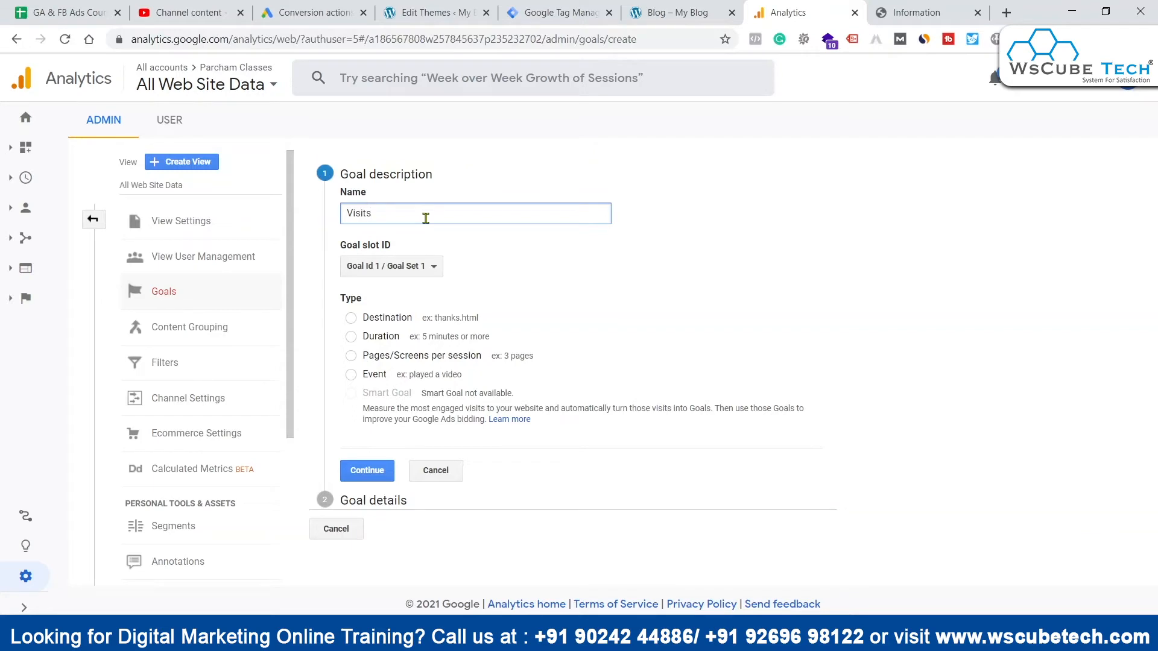
left_click(673, 12)
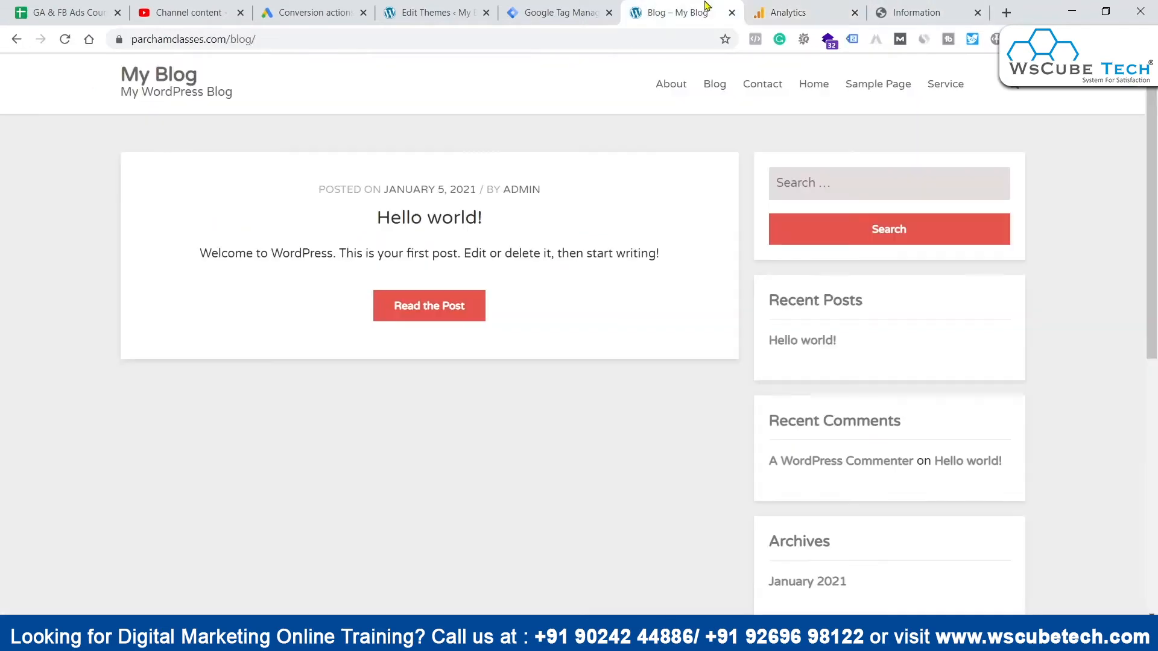
left_click(794, 12)
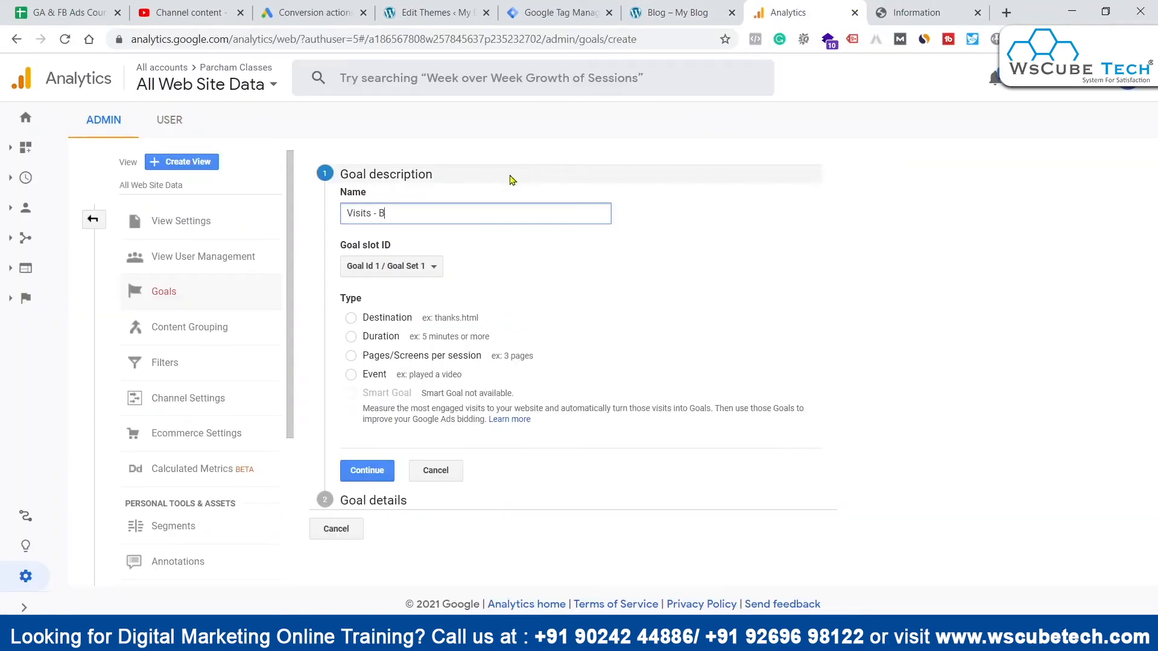
type("log")
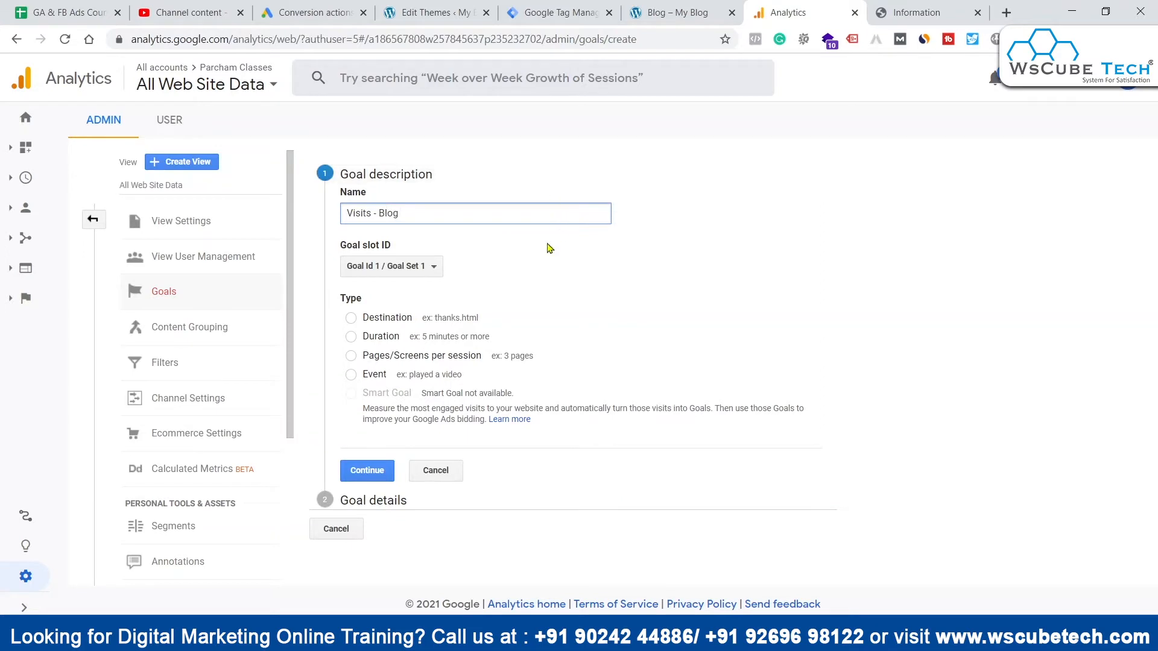
left_click(350, 318)
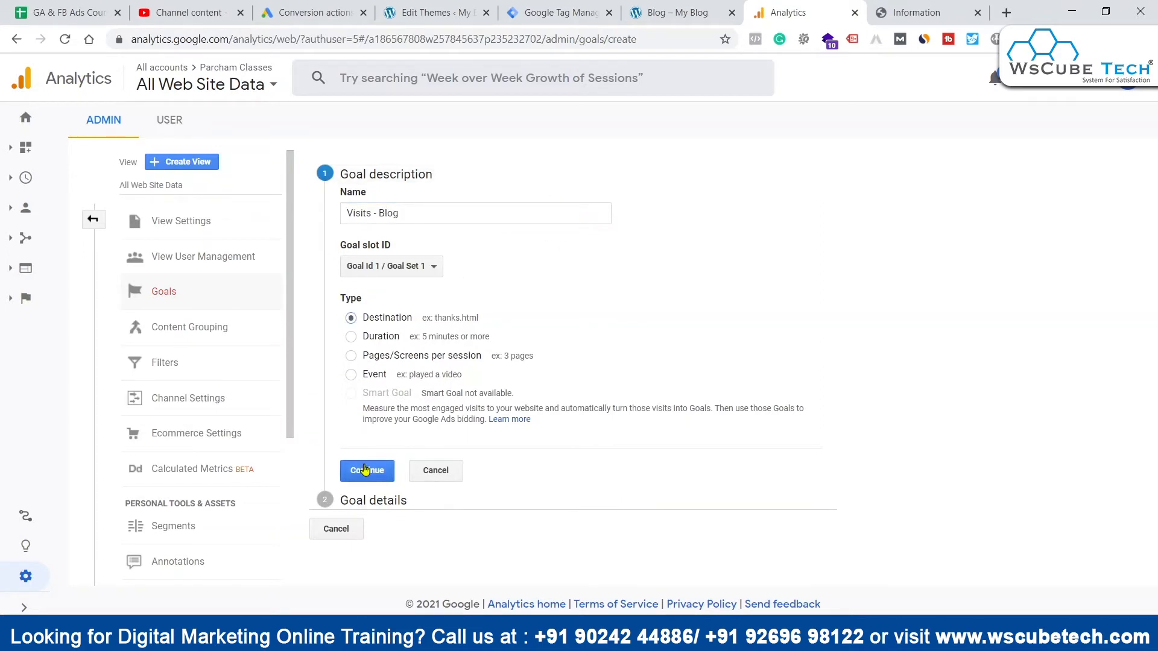
left_click(366, 470)
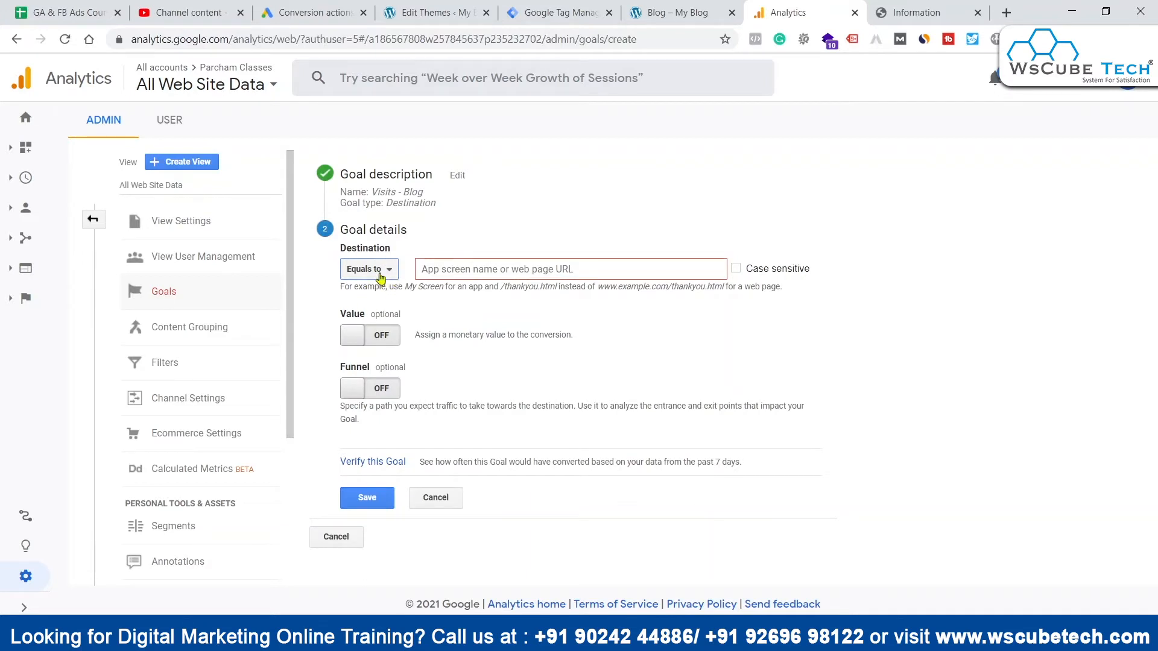
- Set the goal destination to Equals to '/blog/', copied from the blog page address
left_click(570, 269)
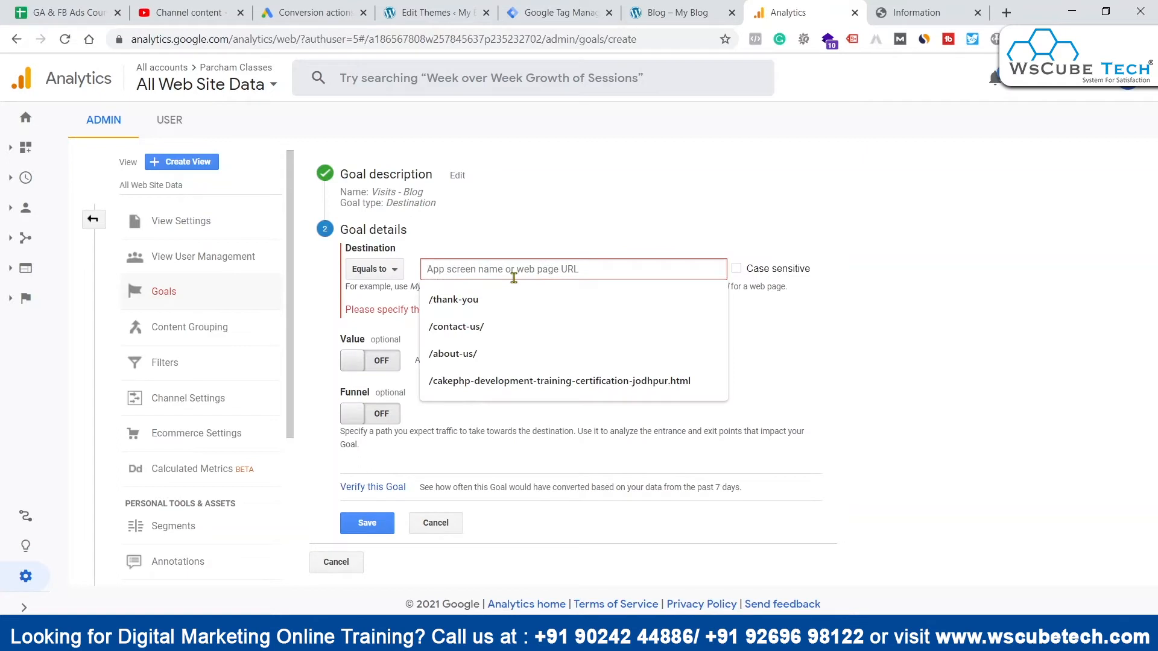
left_click(676, 12)
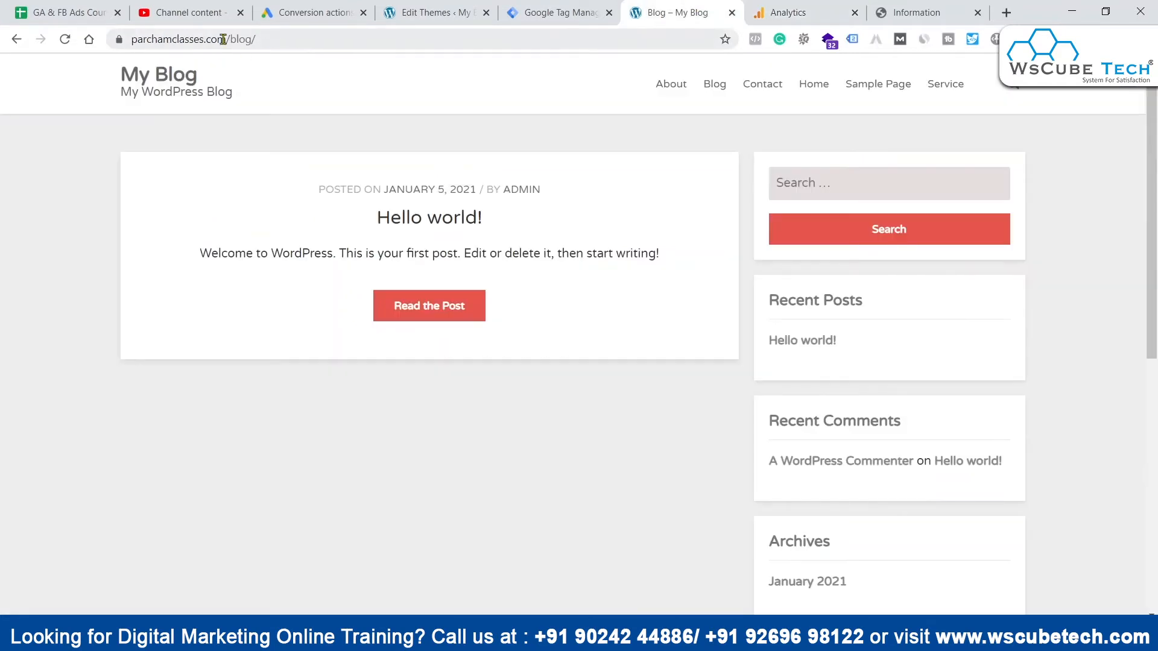
type("https://parchamclasses.comcc")
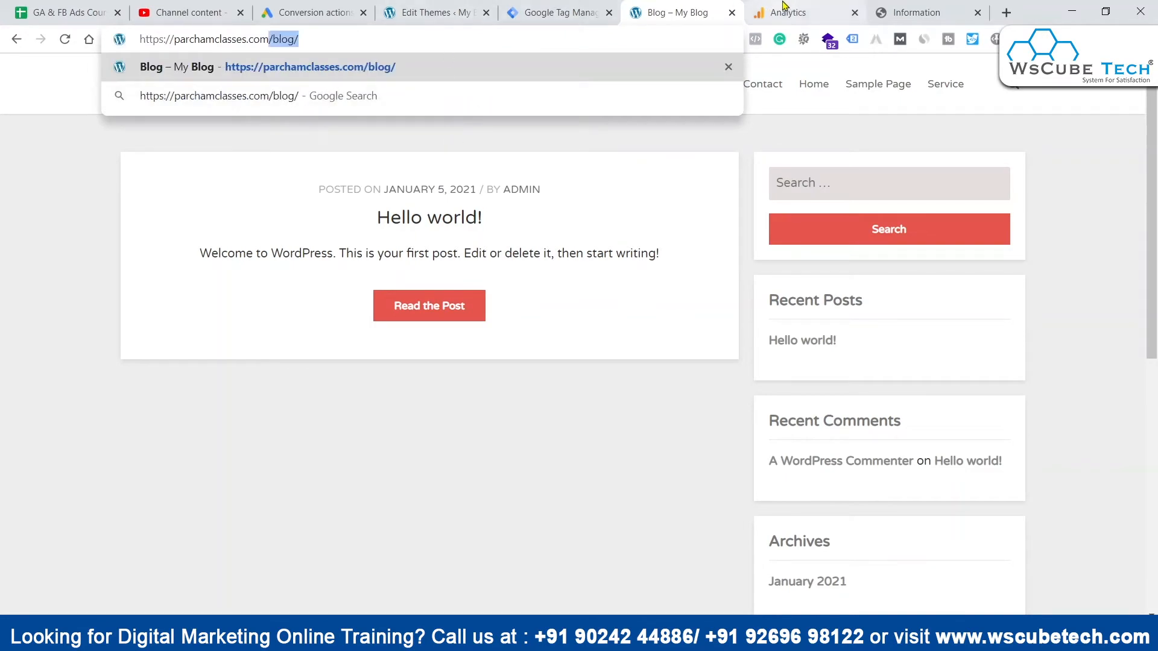
left_click(786, 12)
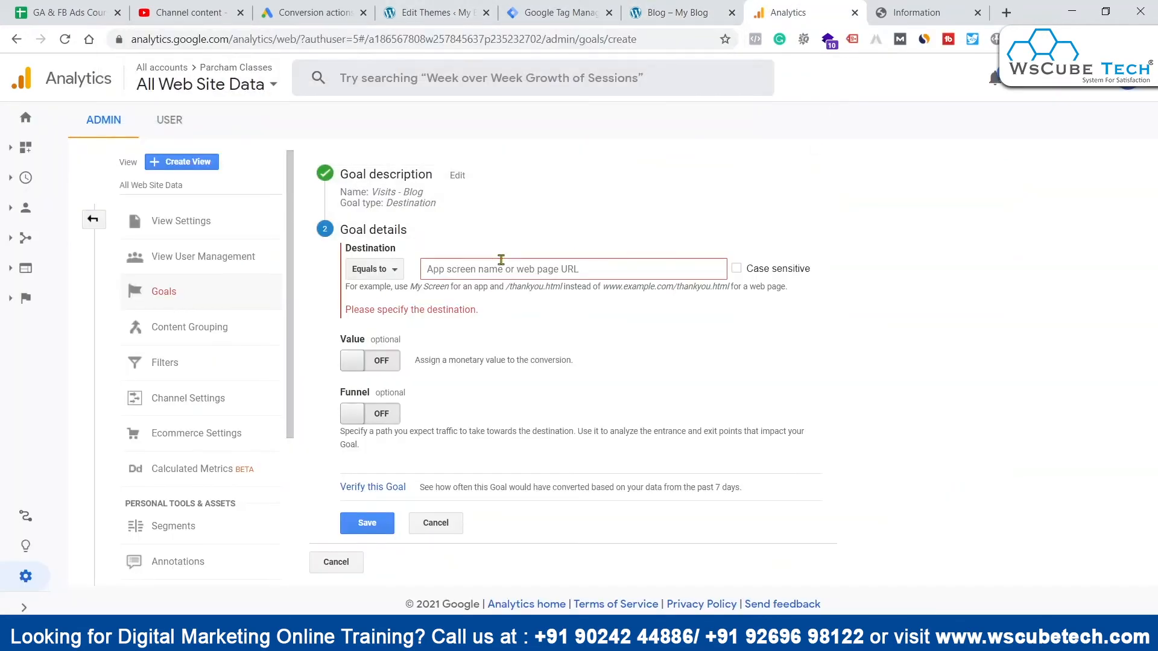
type("/blog/")
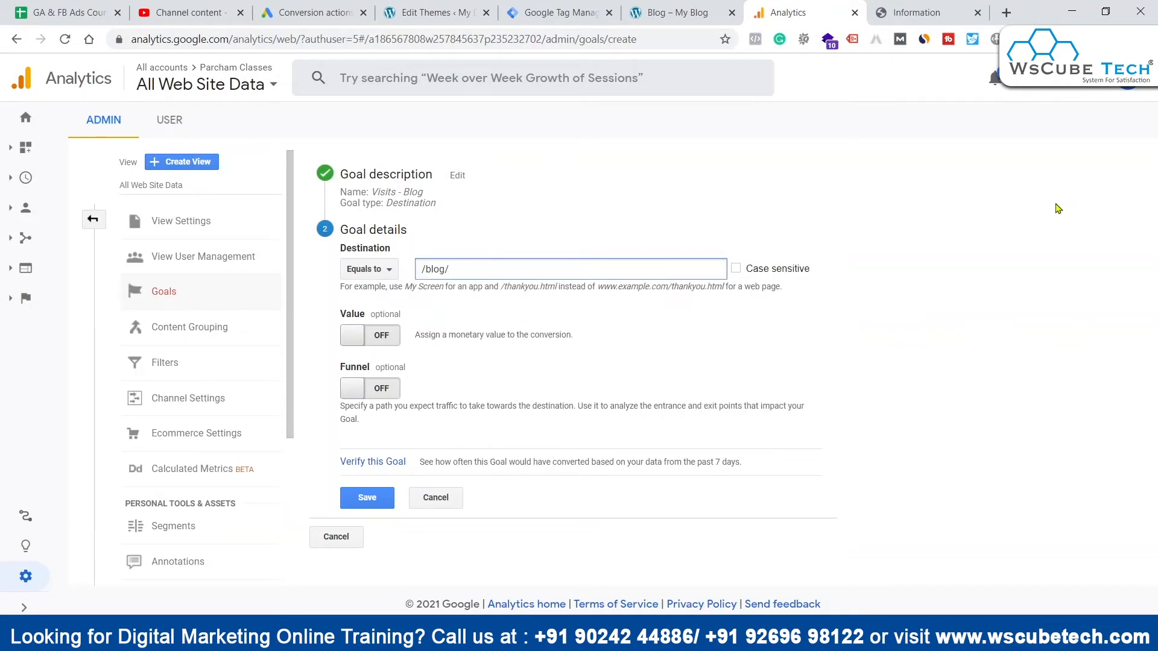
left_click(470, 269)
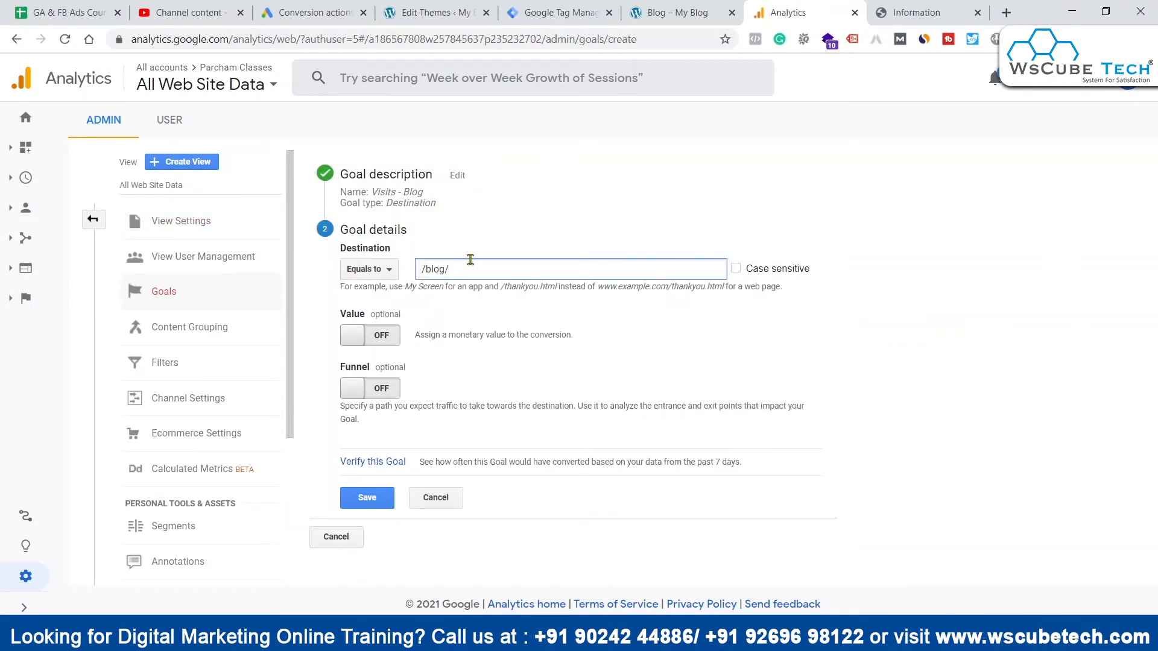
- Switch on a monetary goal value of 50
left_click(369, 335)
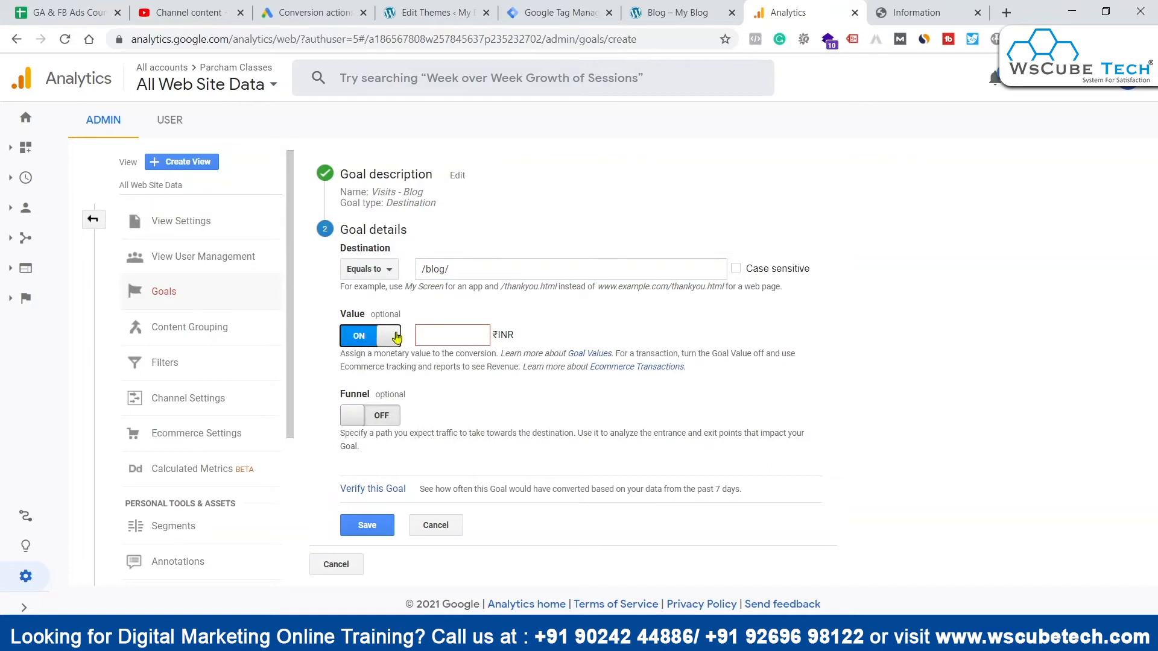
type("50")
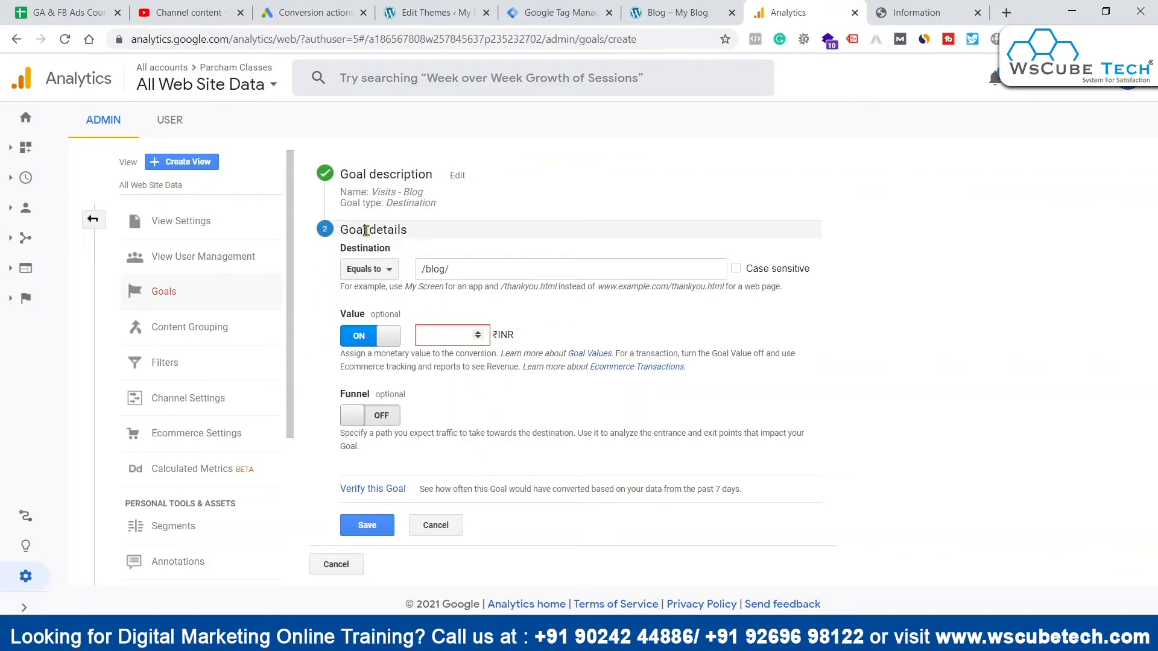
left_click(357, 335)
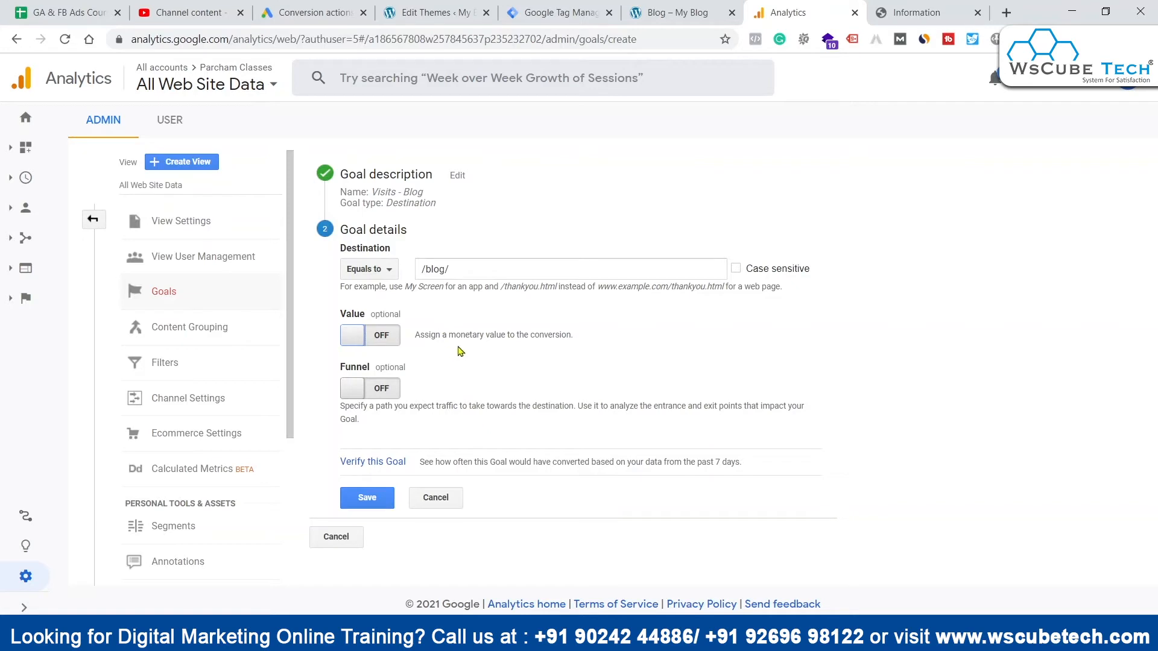
mouse_move(839, 444)
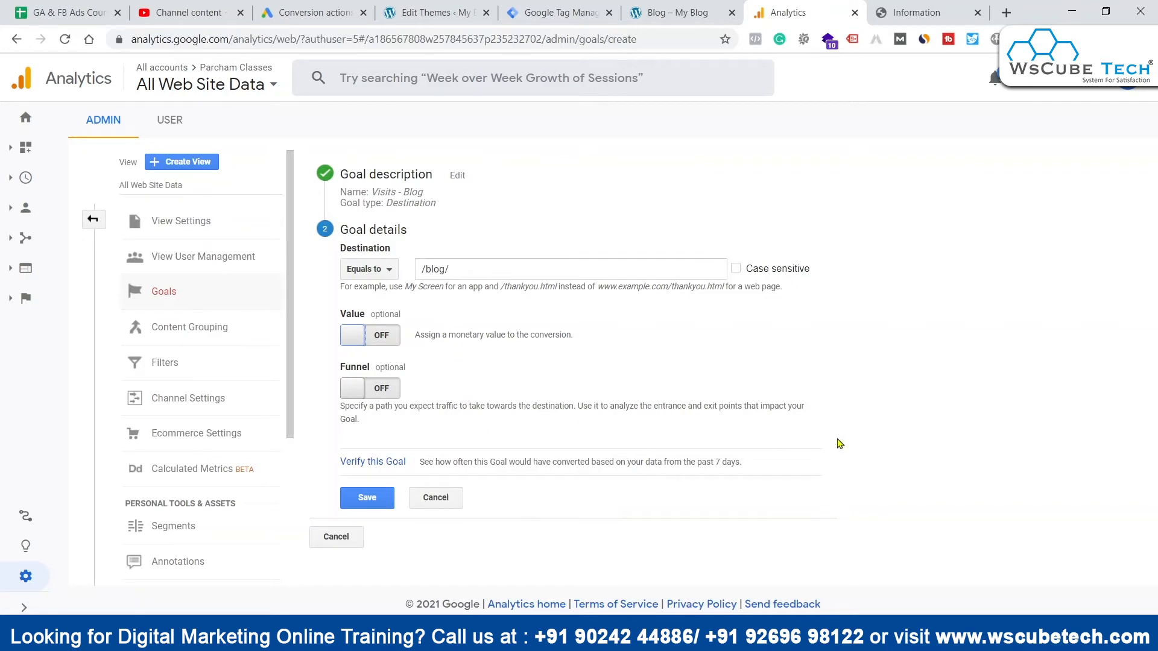
mouse_move(435, 318)
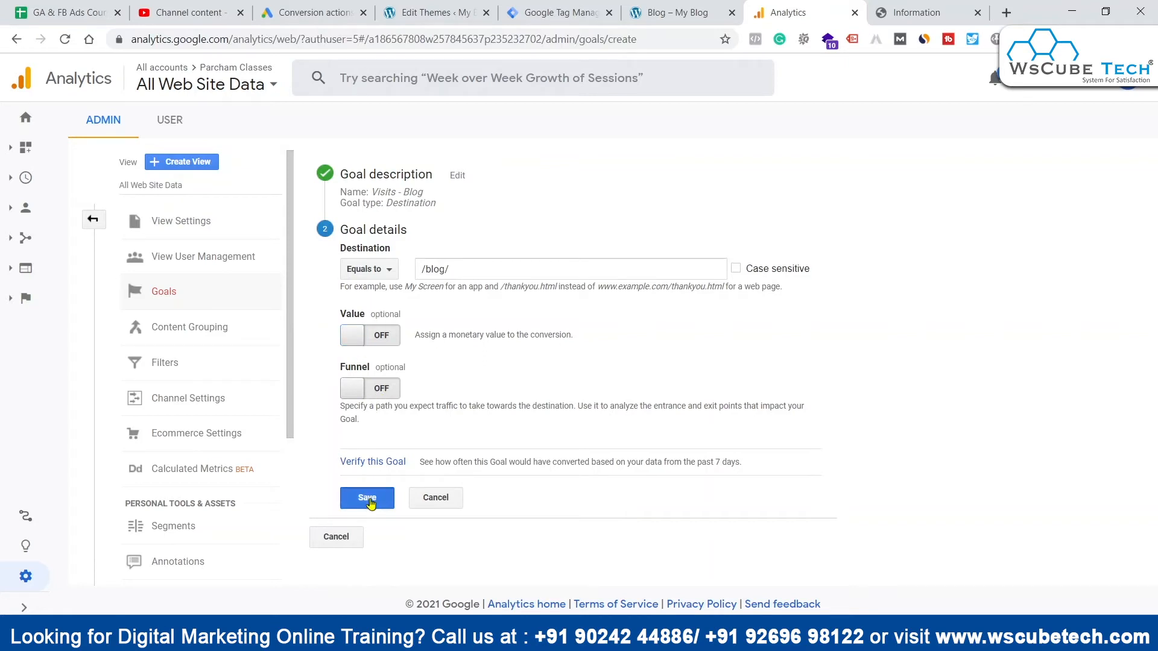
- Save the Visits - Blog goal and move to the Google Ads Conversion actions page
left_click(367, 497)
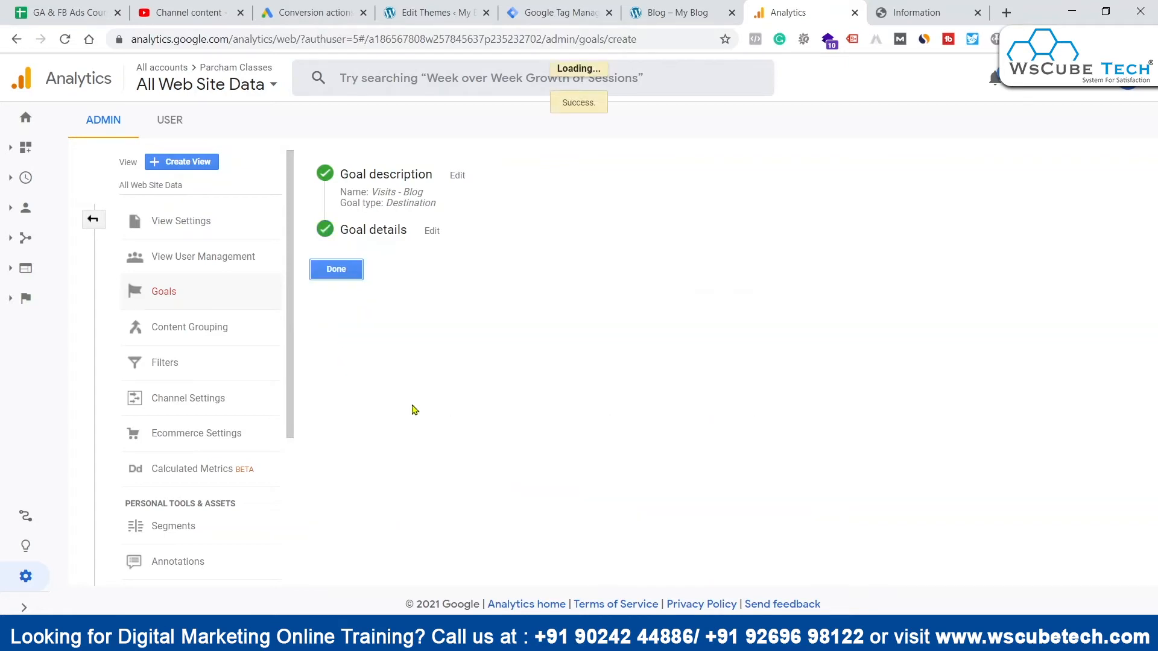
left_click(335, 269)
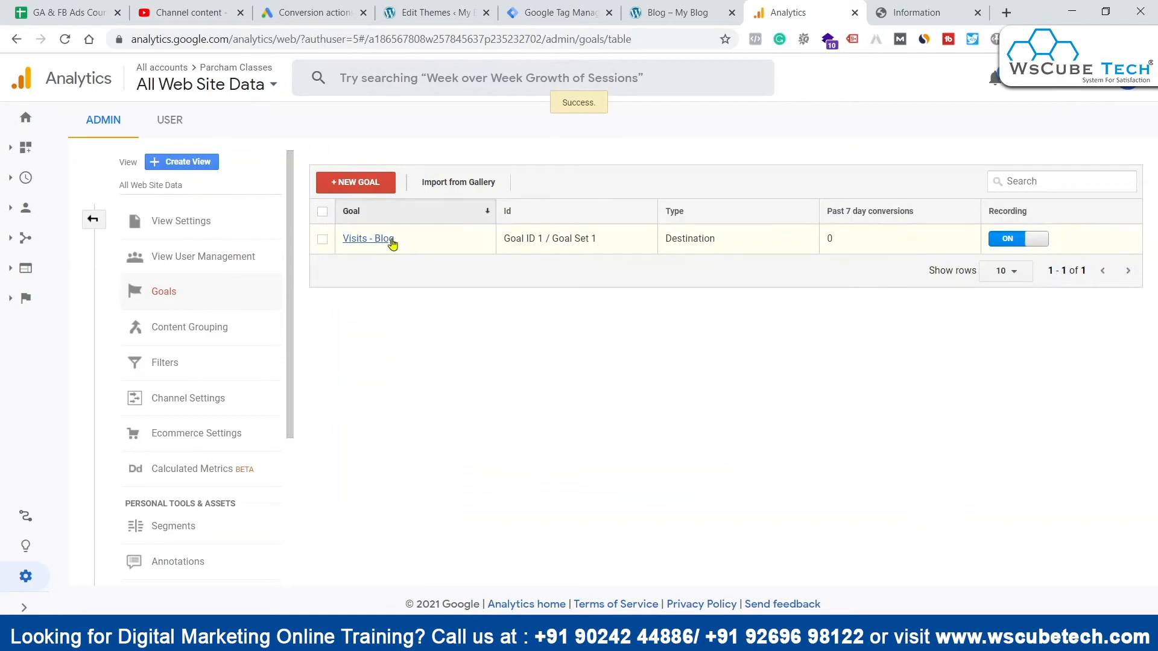
mouse_move(339, 233)
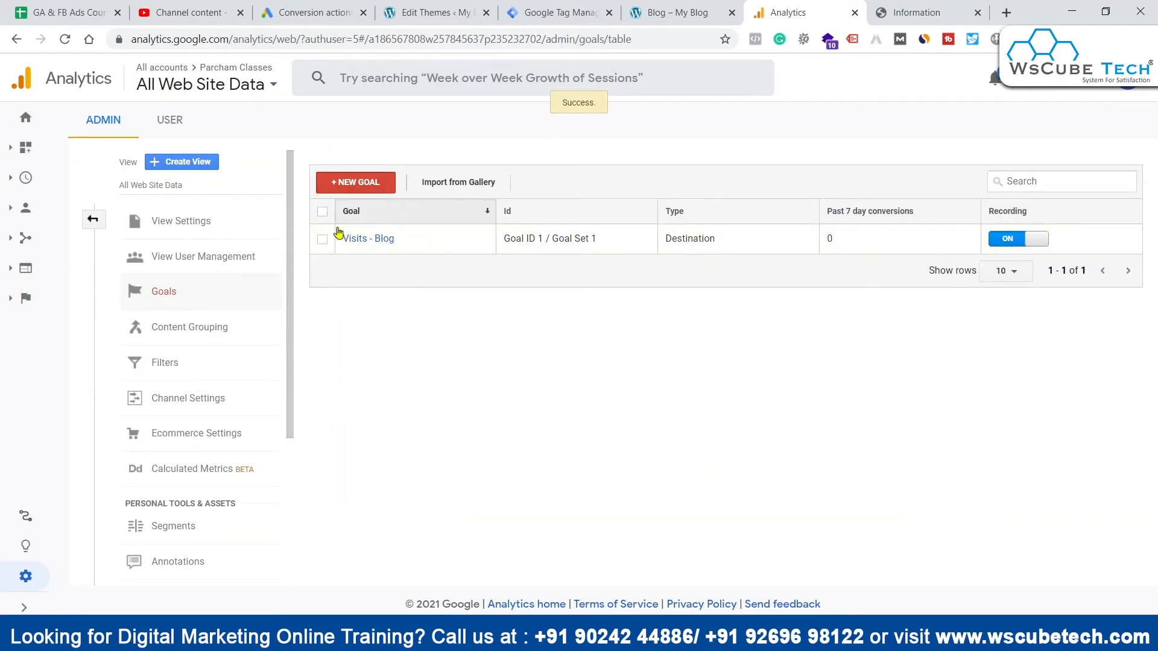
left_click(313, 12)
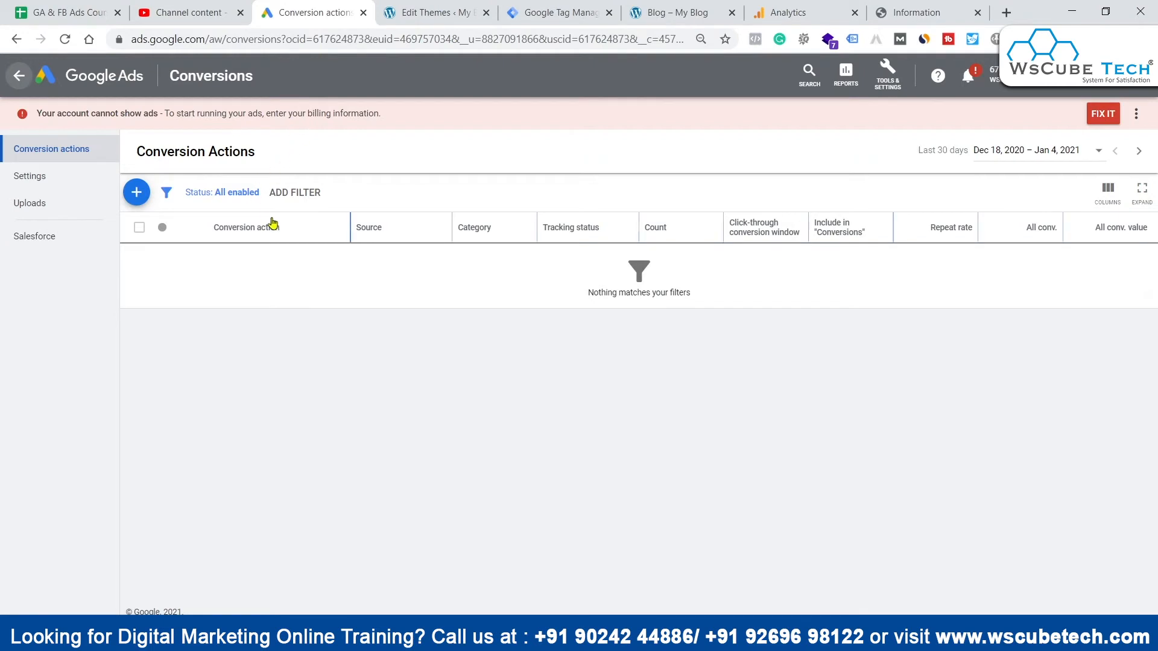
mouse_move(243, 230)
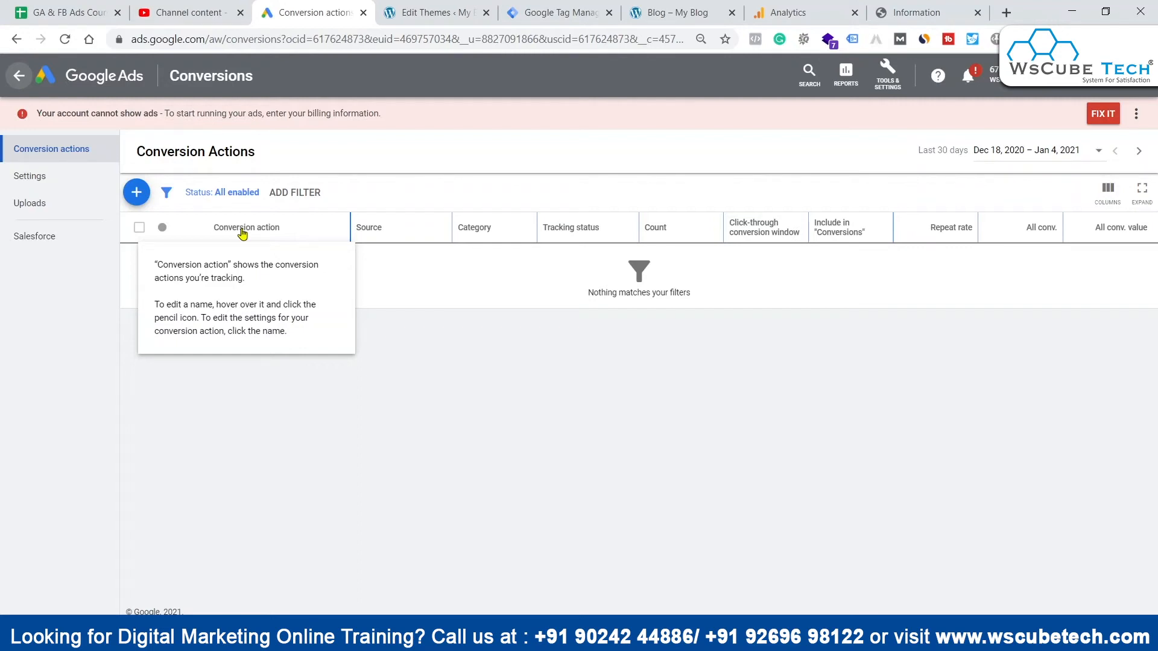
mouse_move(707, 409)
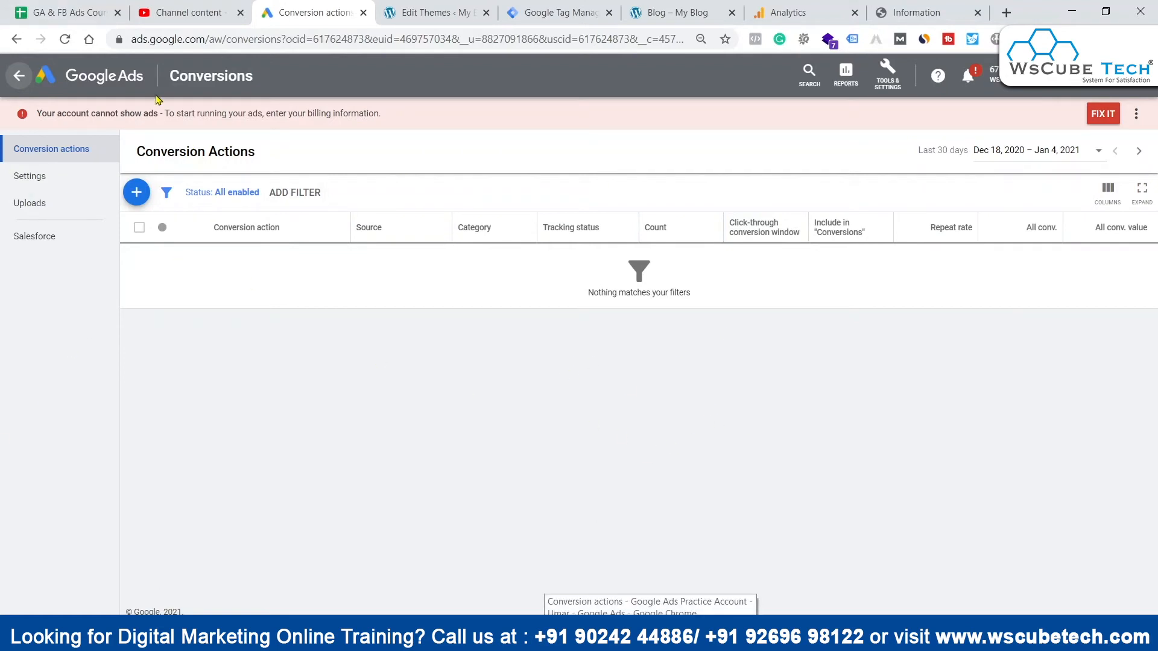
mouse_move(374, 222)
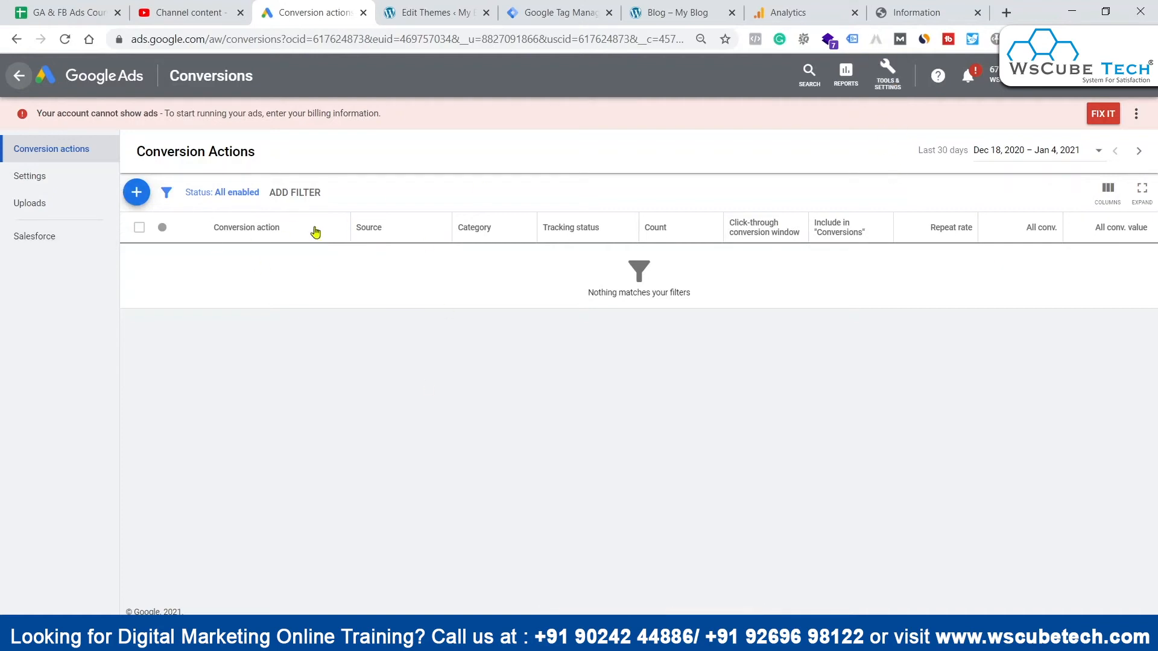
mouse_move(902, 94)
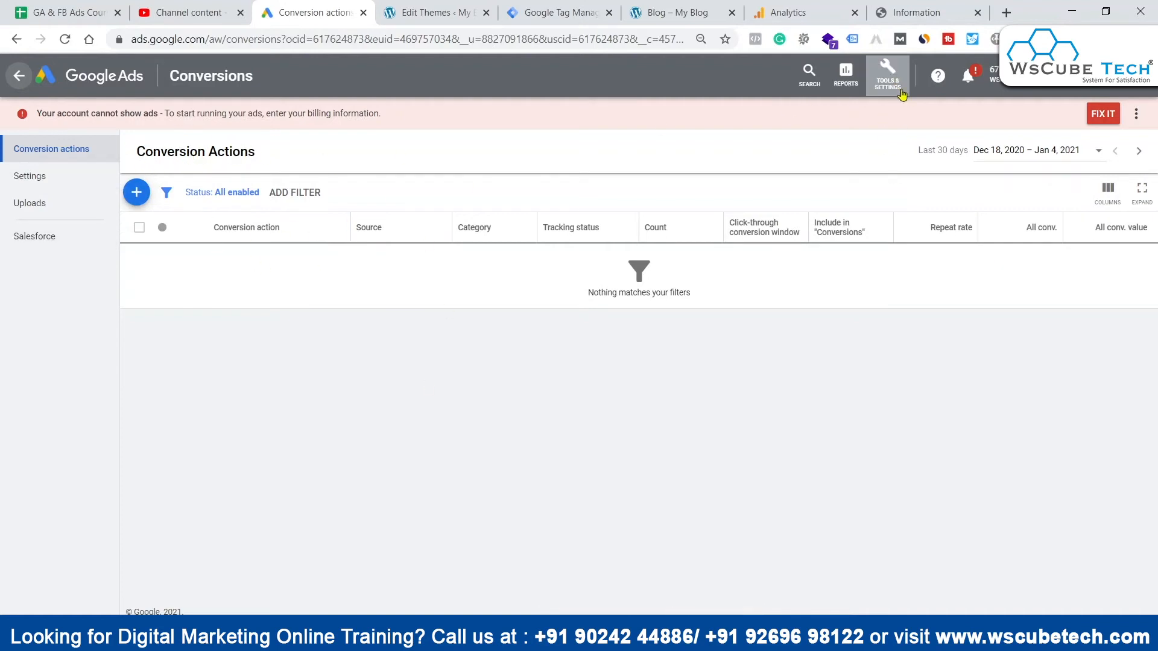
left_click(888, 75)
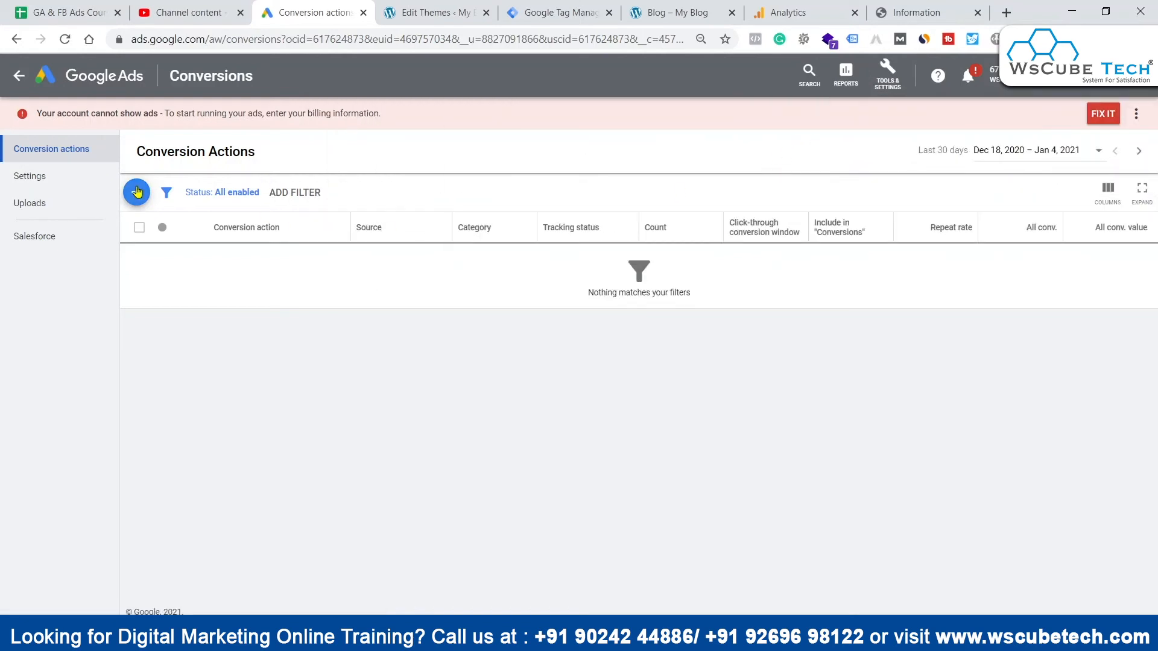
mouse_move(311, 329)
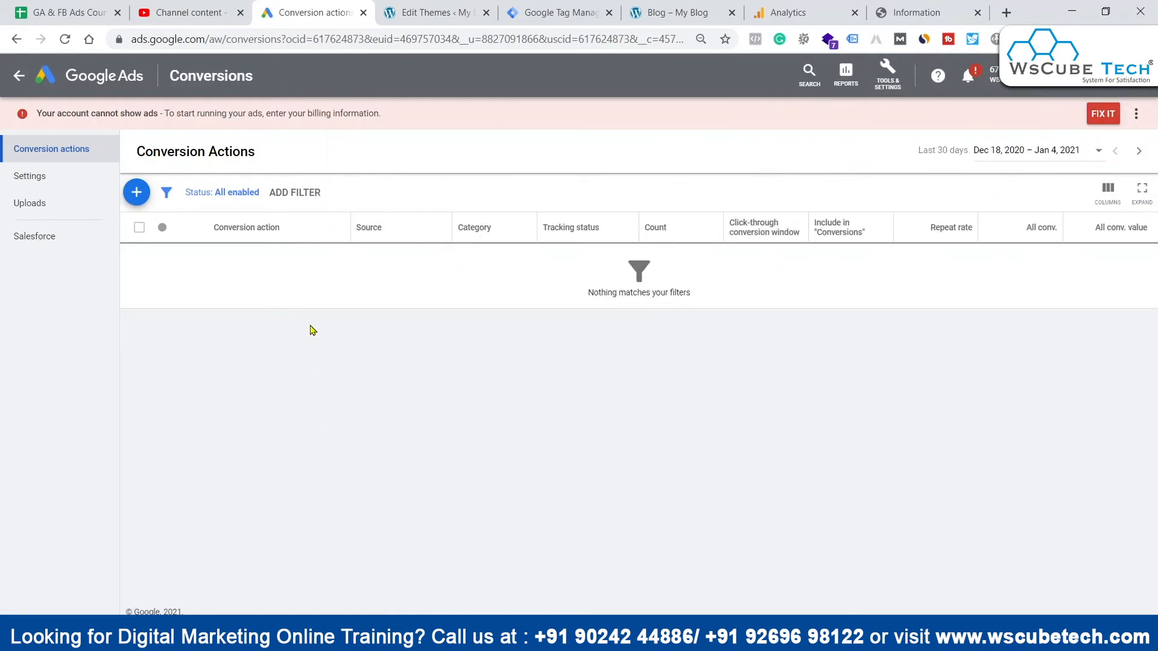
mouse_move(283, 439)
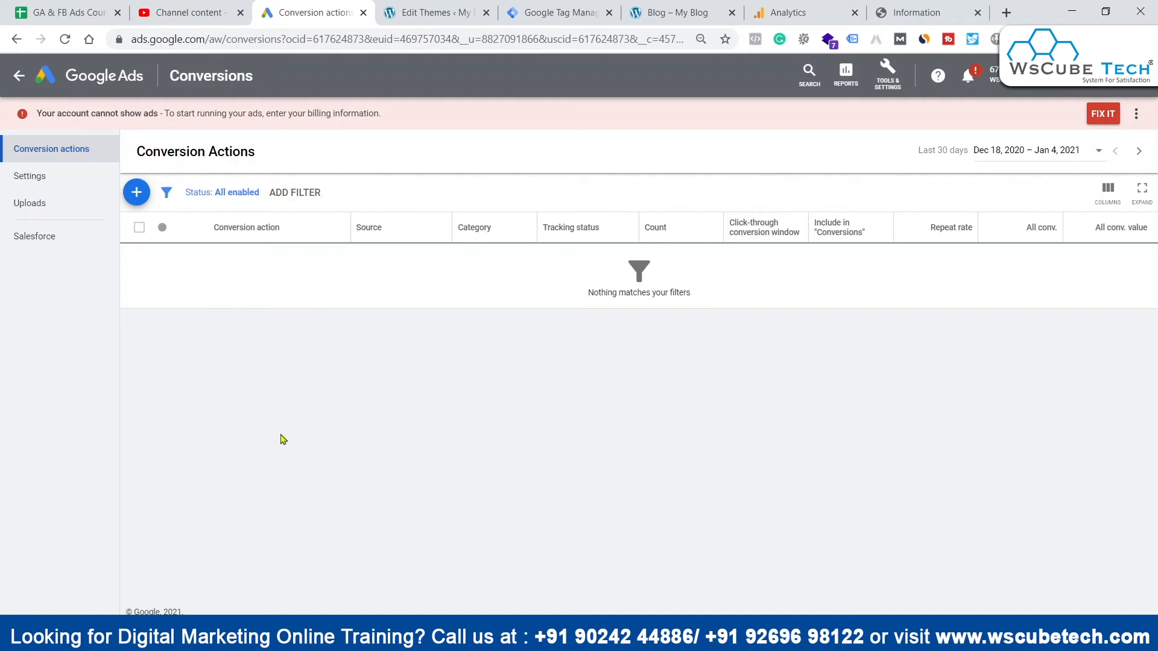
mouse_move(312, 497)
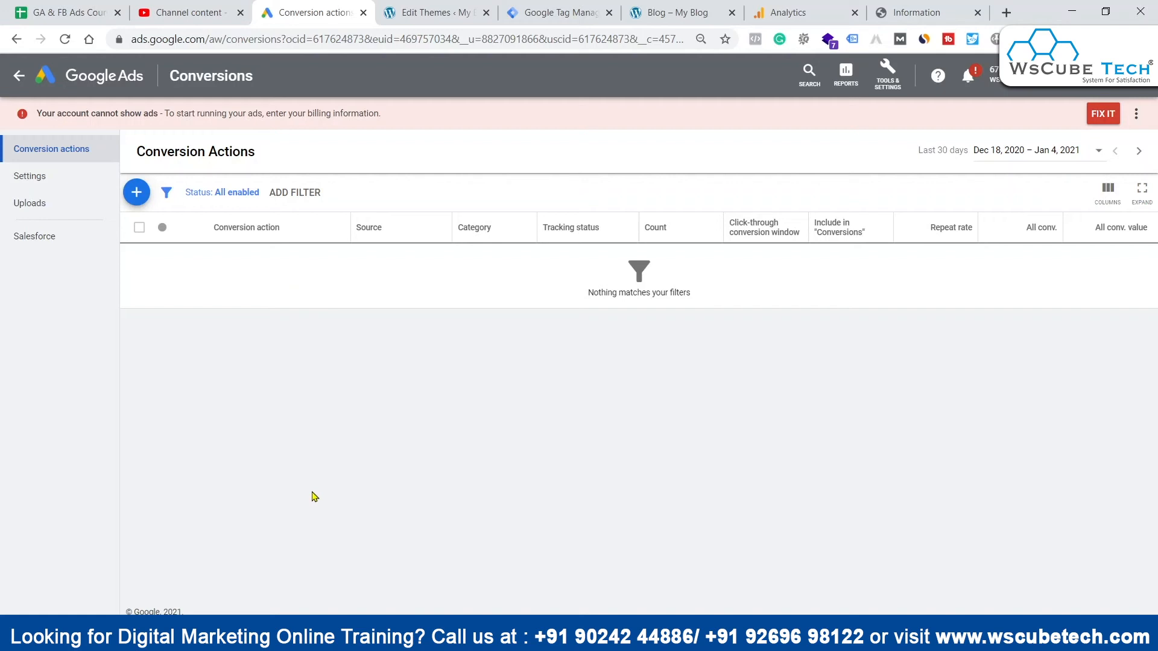
- Begin a new conversion action by importing from Google Analytics (UA)
left_click(136, 192)
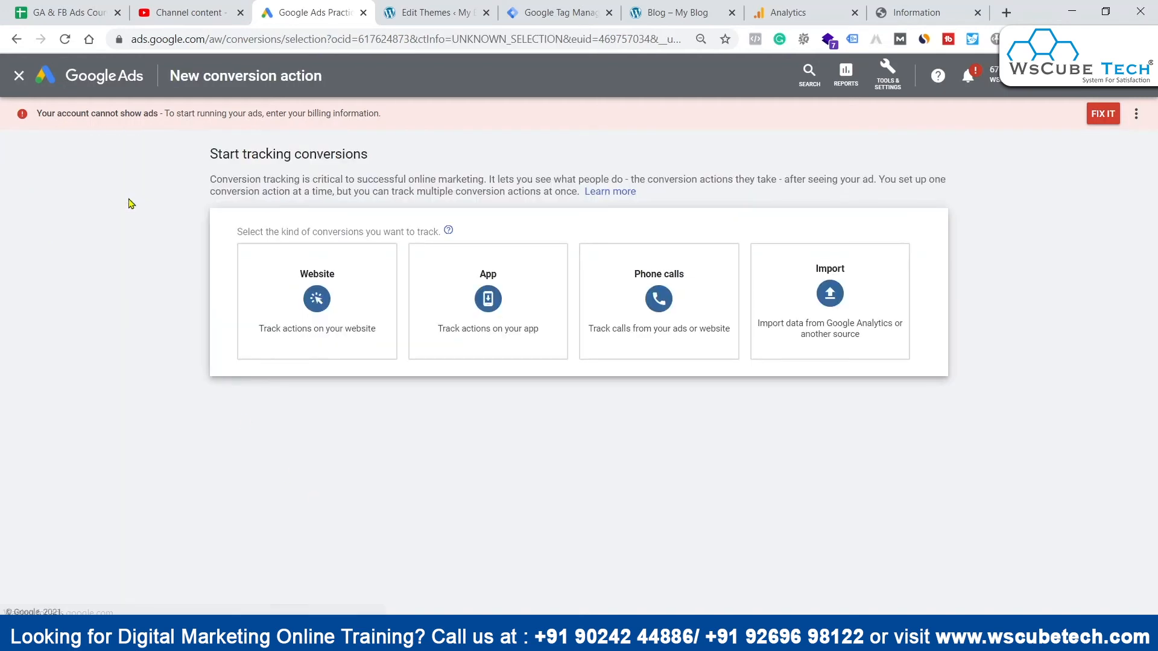
mouse_move(348, 307)
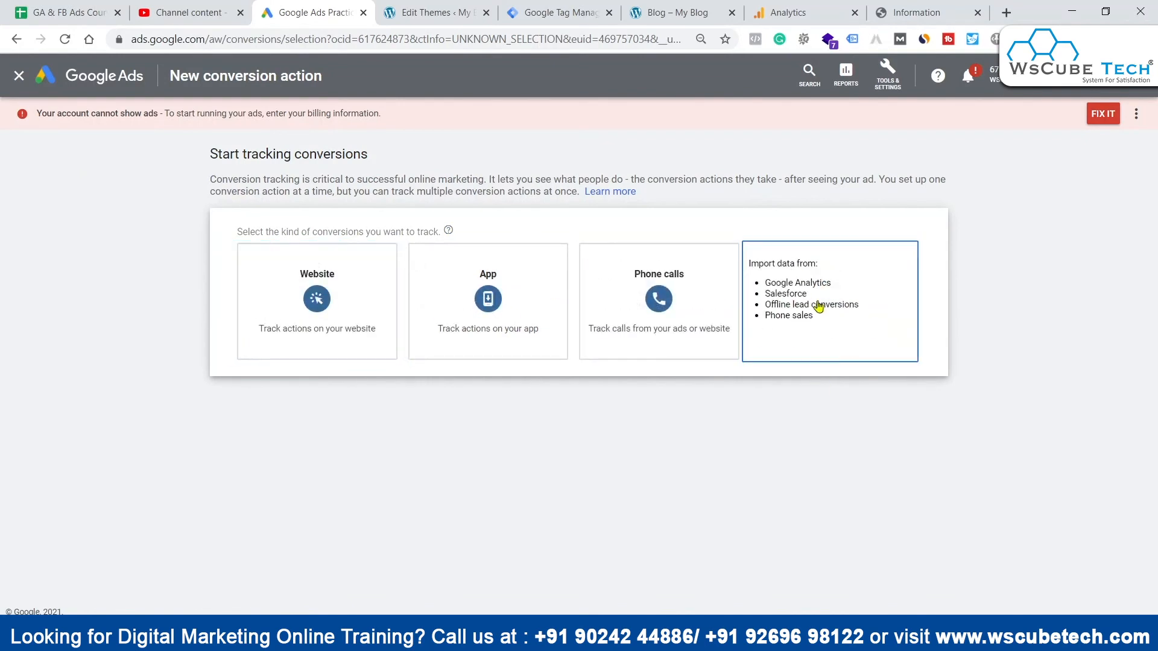
left_click(827, 300)
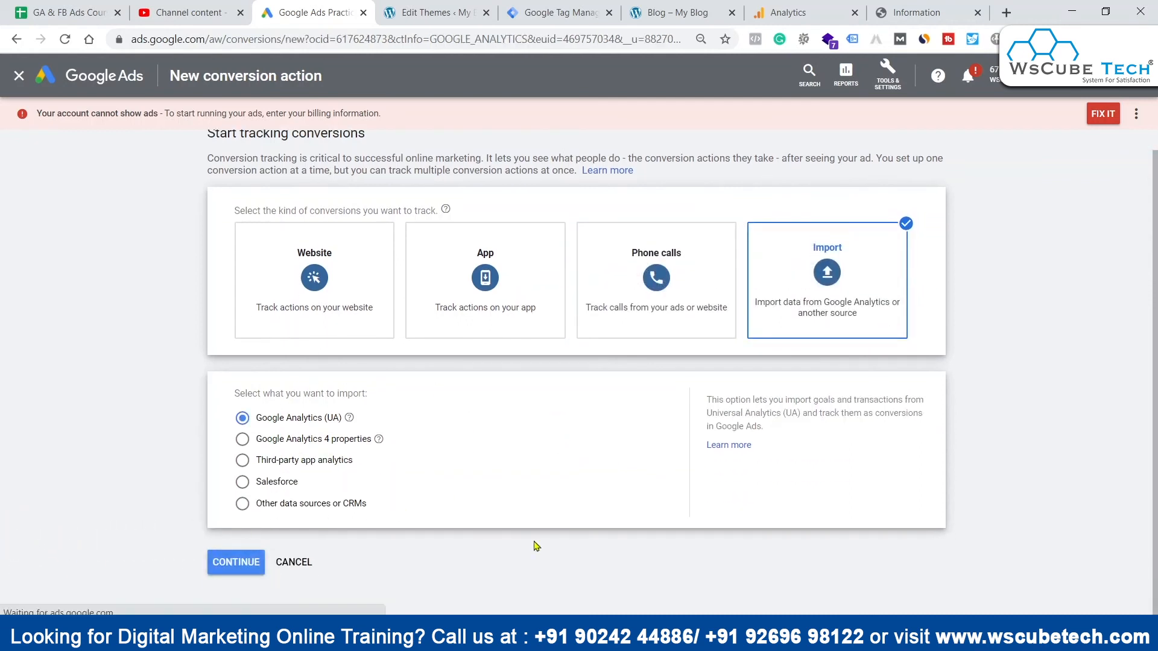
left_click(236, 562)
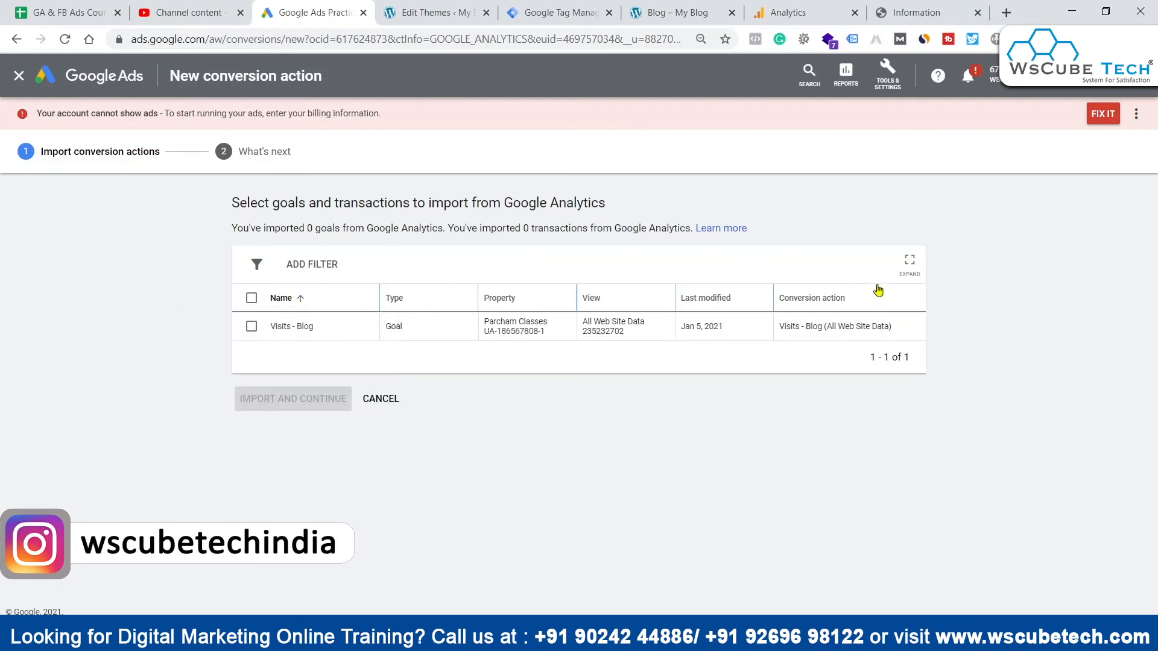
- Import the Visits - Blog goal as conversion action 'Visits - Blog (All Web Site Data)'
left_click(251, 326)
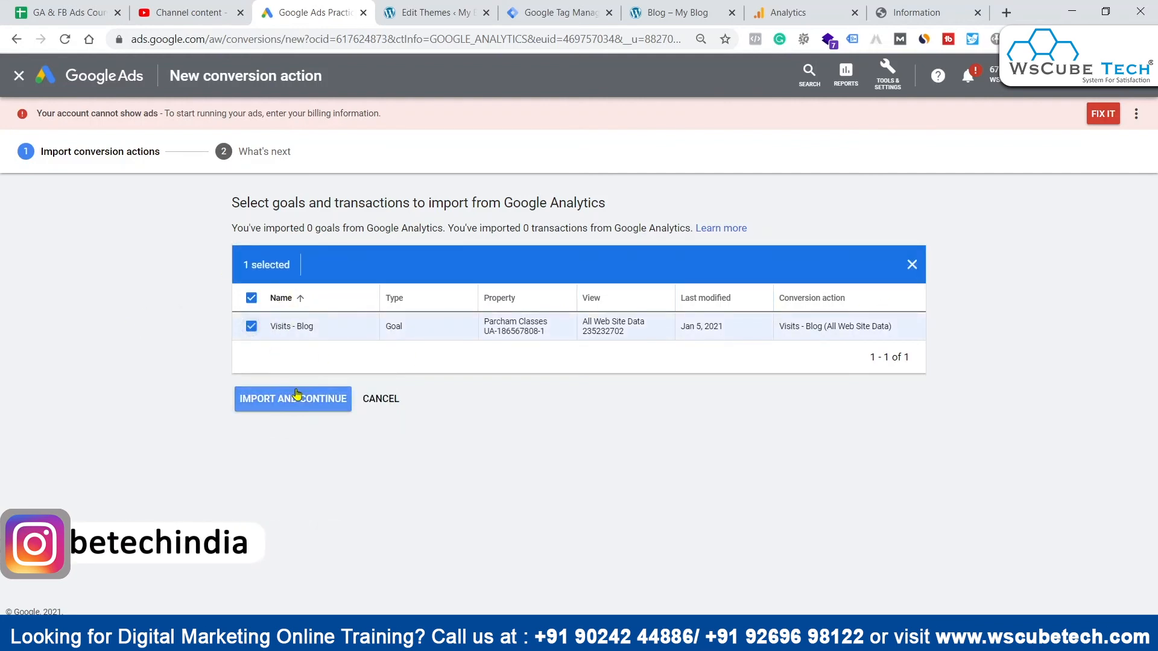
left_click(292, 398)
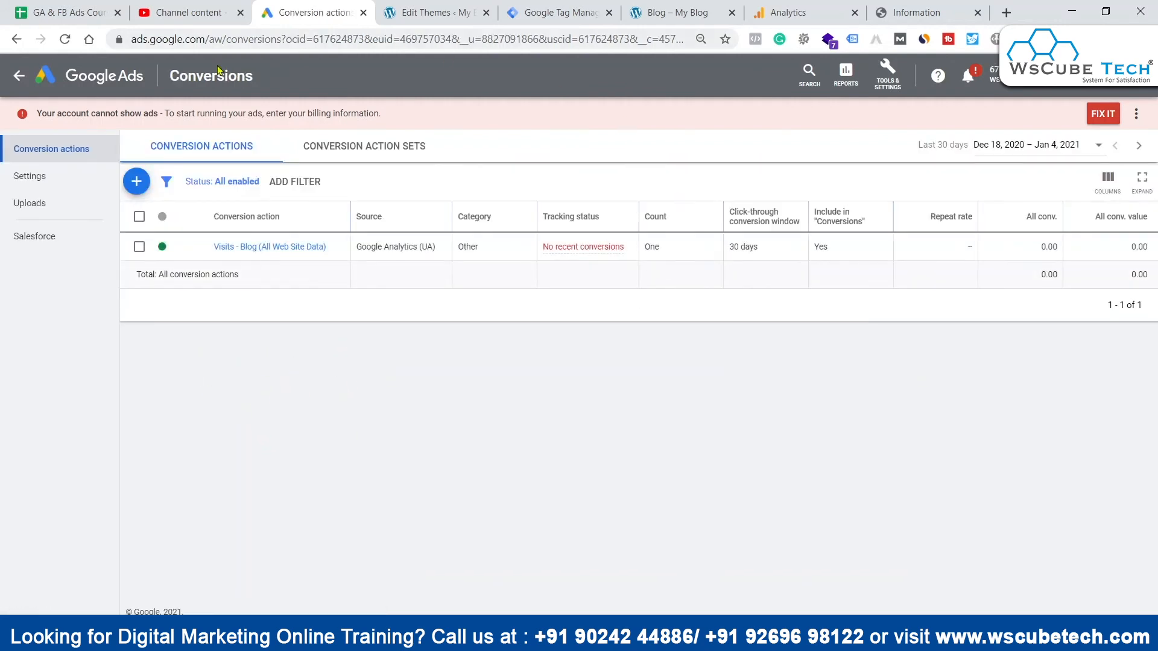
mouse_move(371, 341)
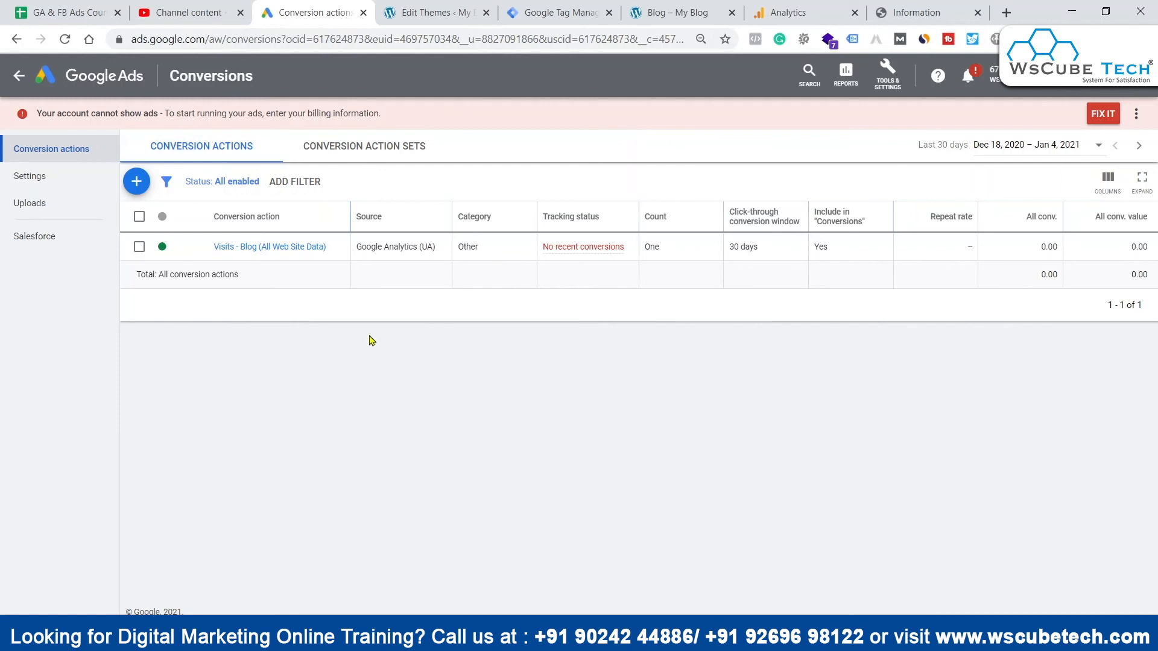
mouse_move(405, 421)
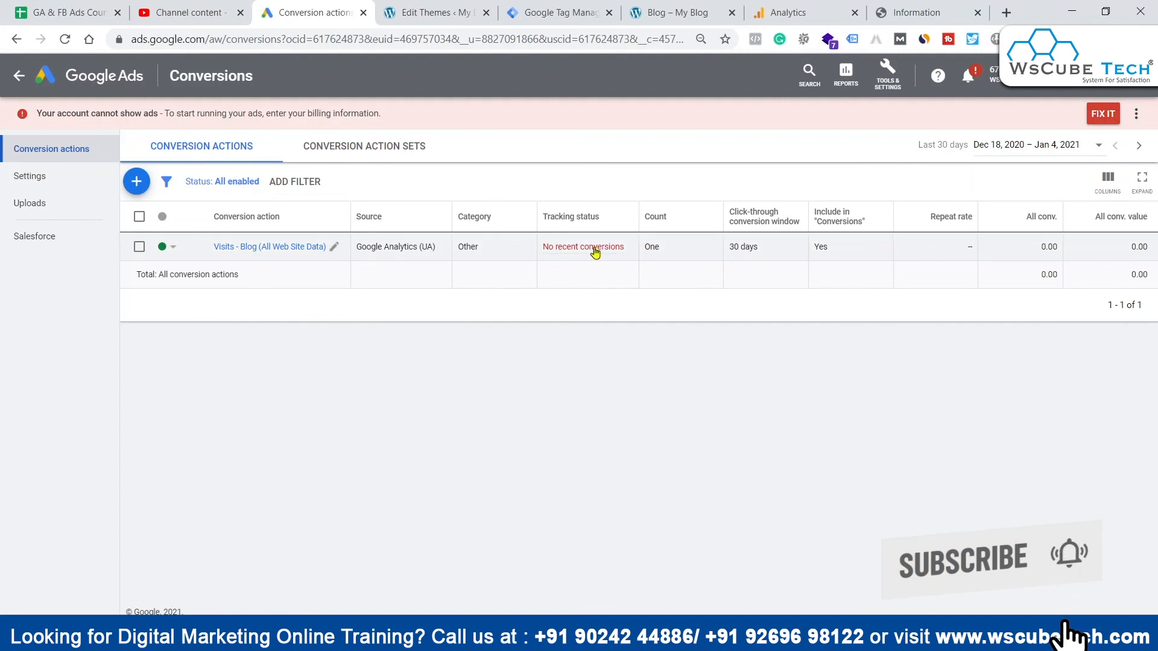
mouse_move(606, 253)
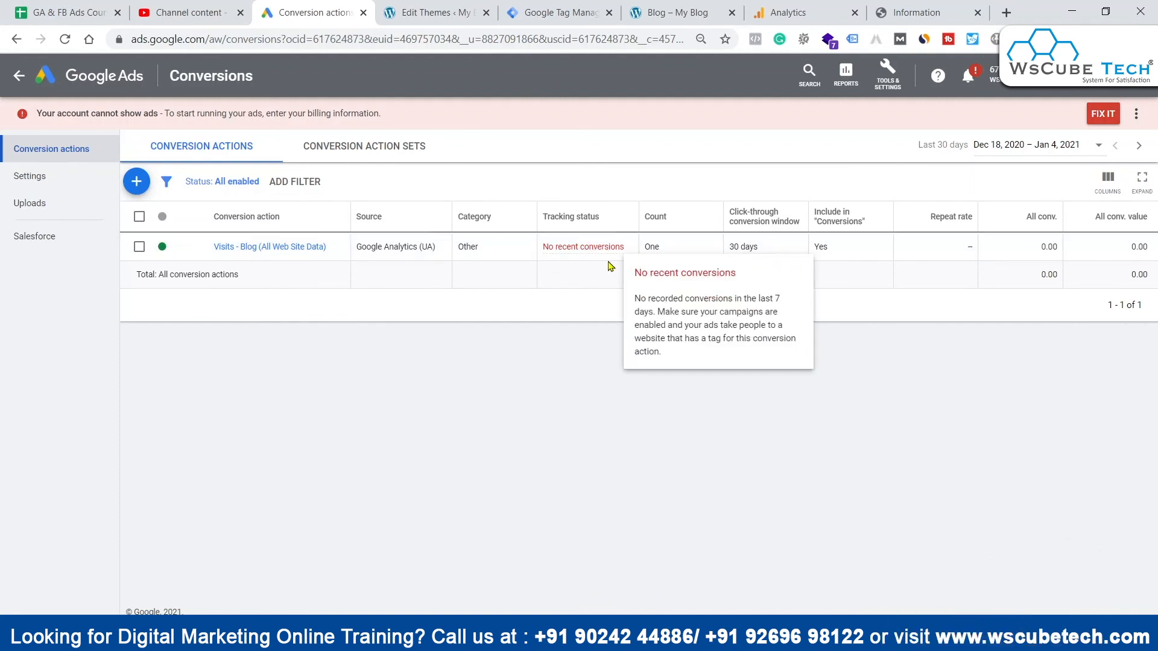
mouse_move(717, 502)
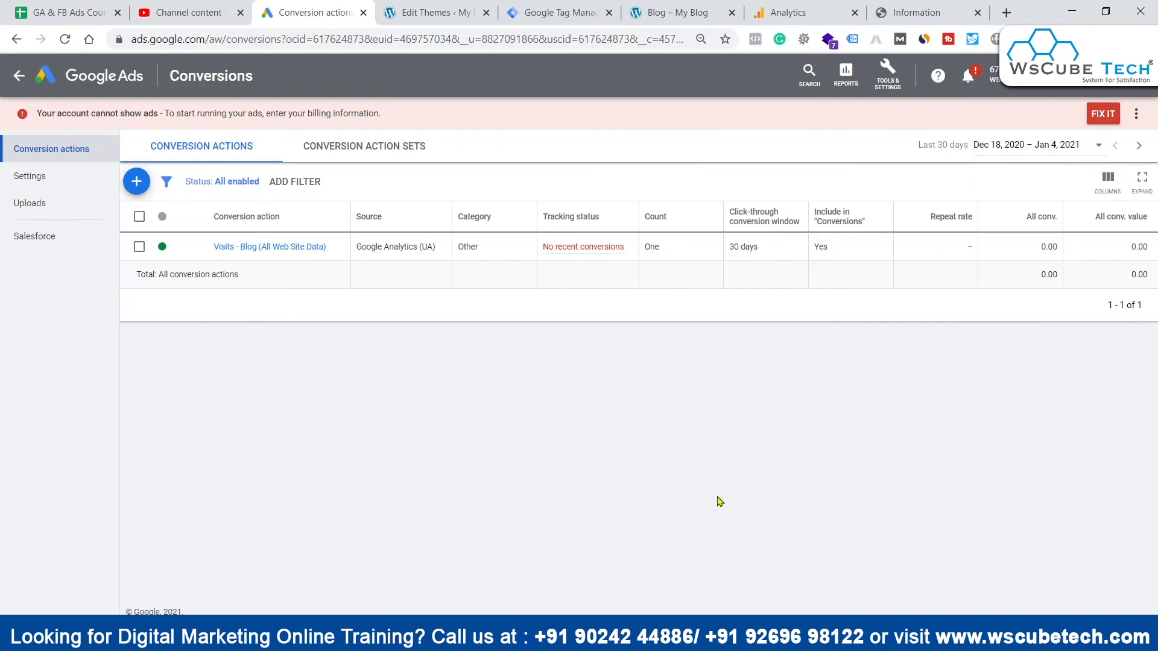
mouse_move(579, 504)
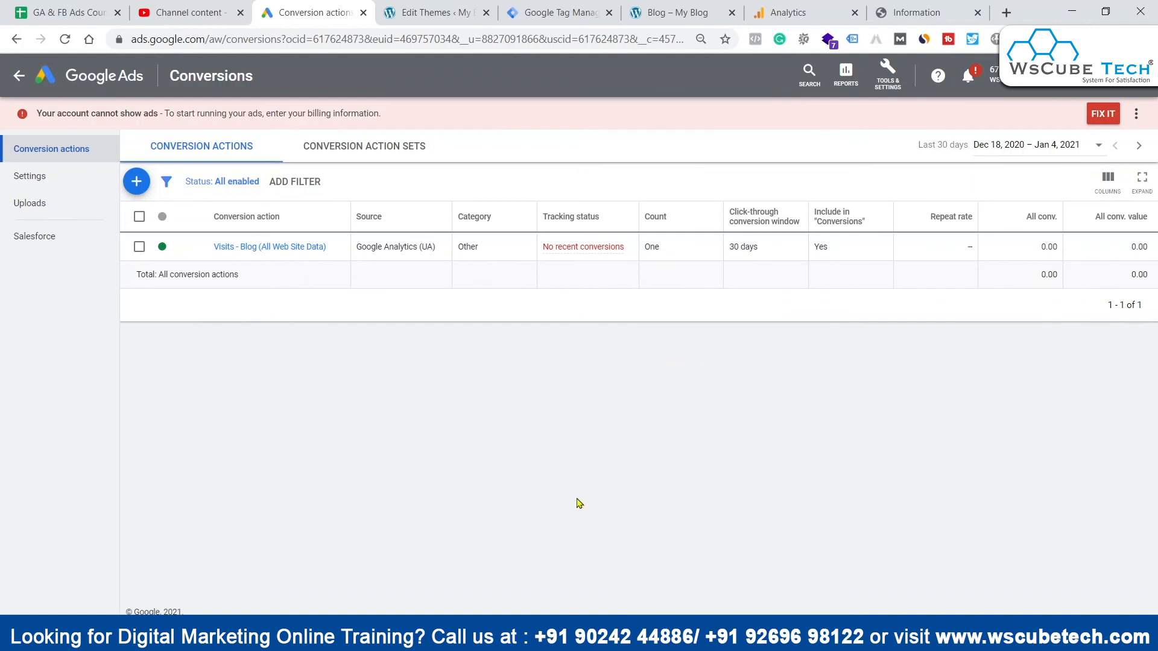